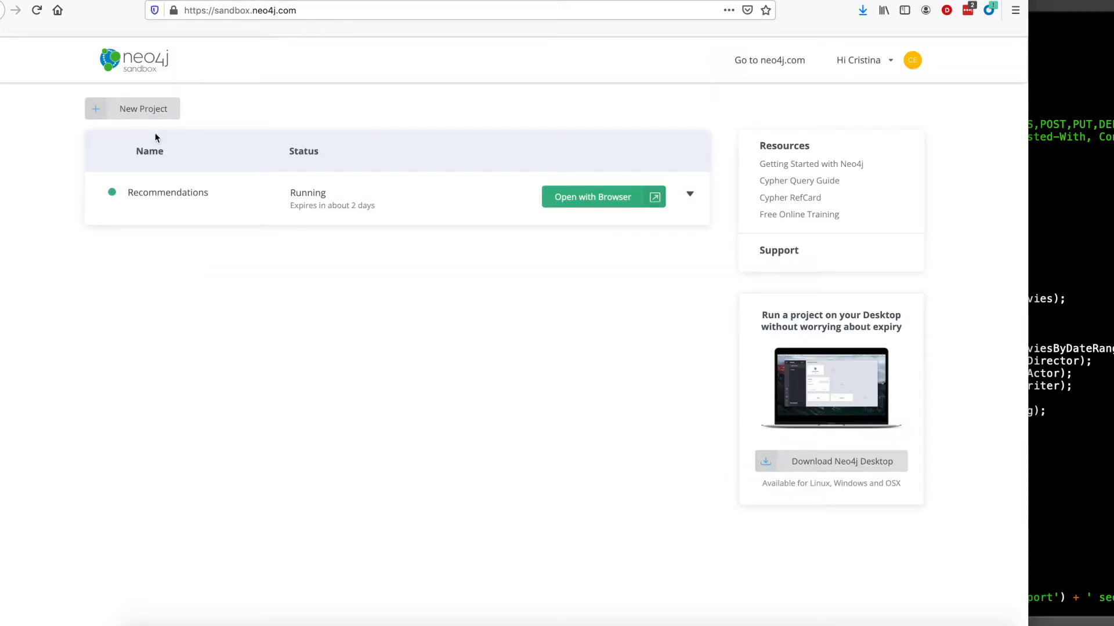
mouse_move(134, 207)
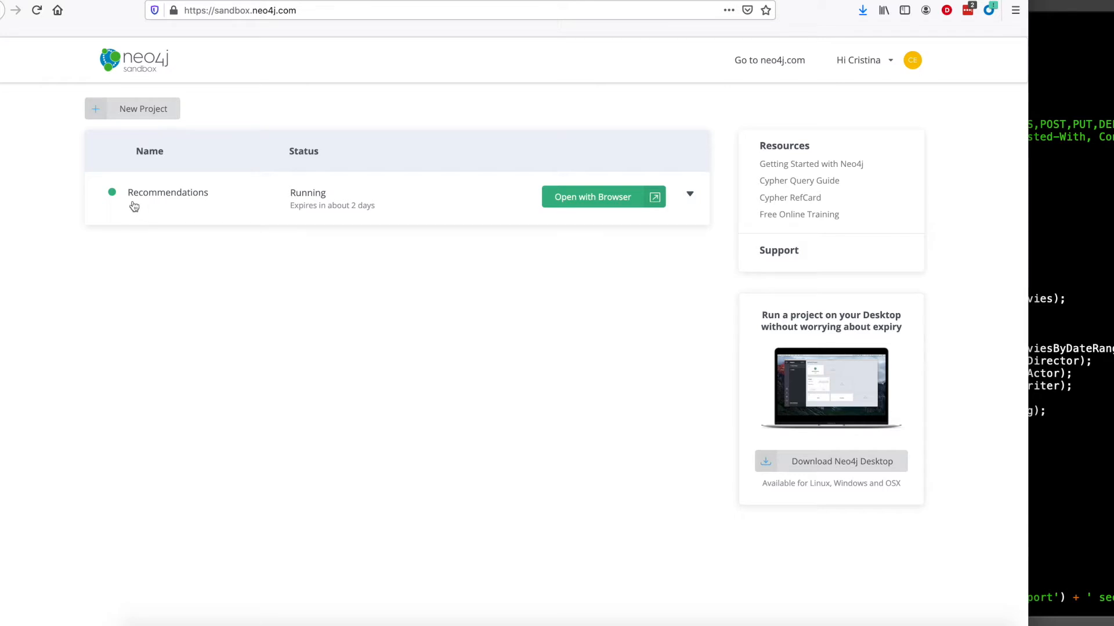
mouse_move(212, 210)
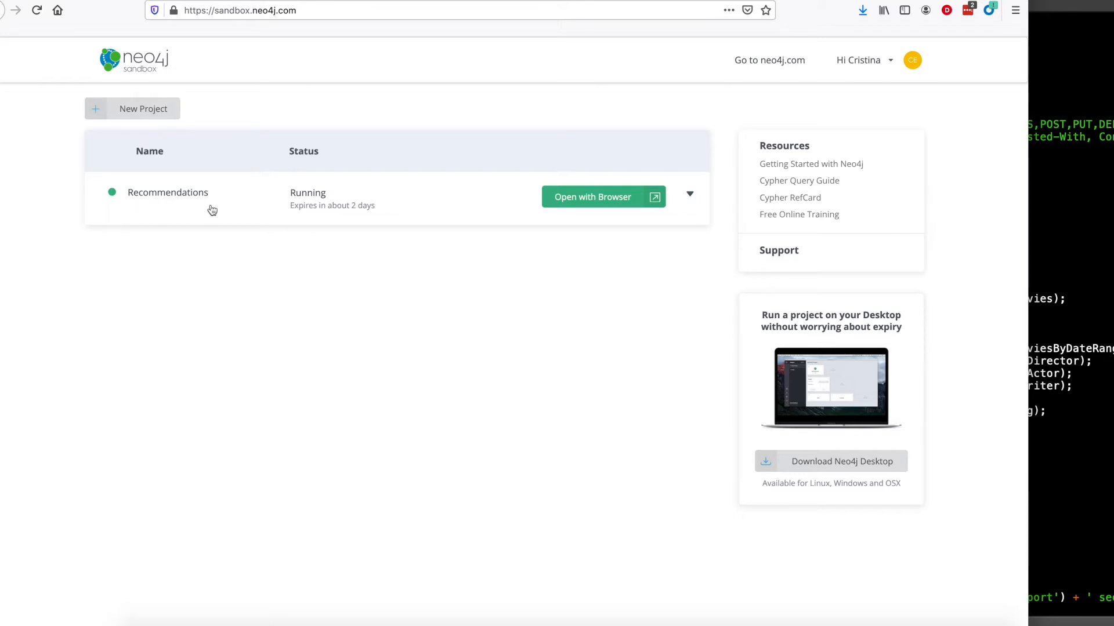
mouse_move(134, 113)
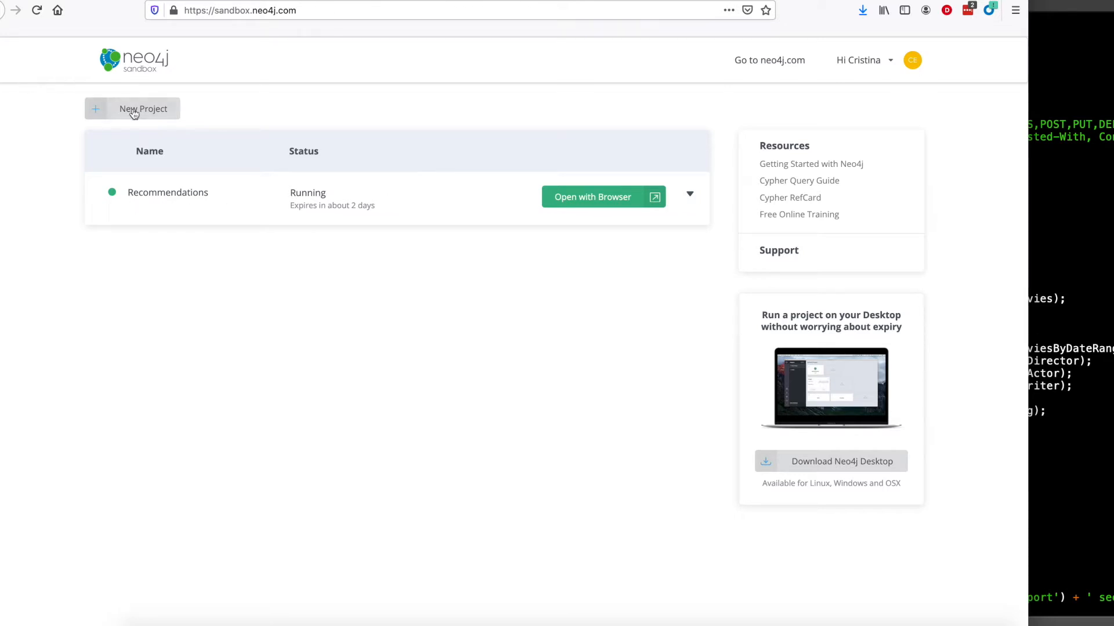
mouse_move(115, 116)
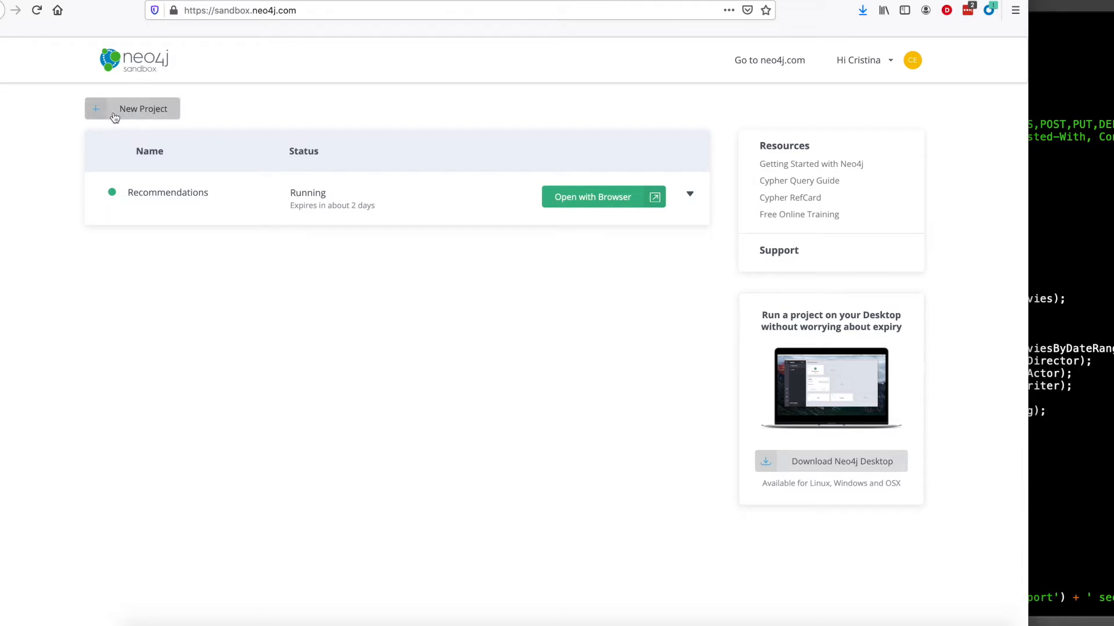
mouse_move(255, 11)
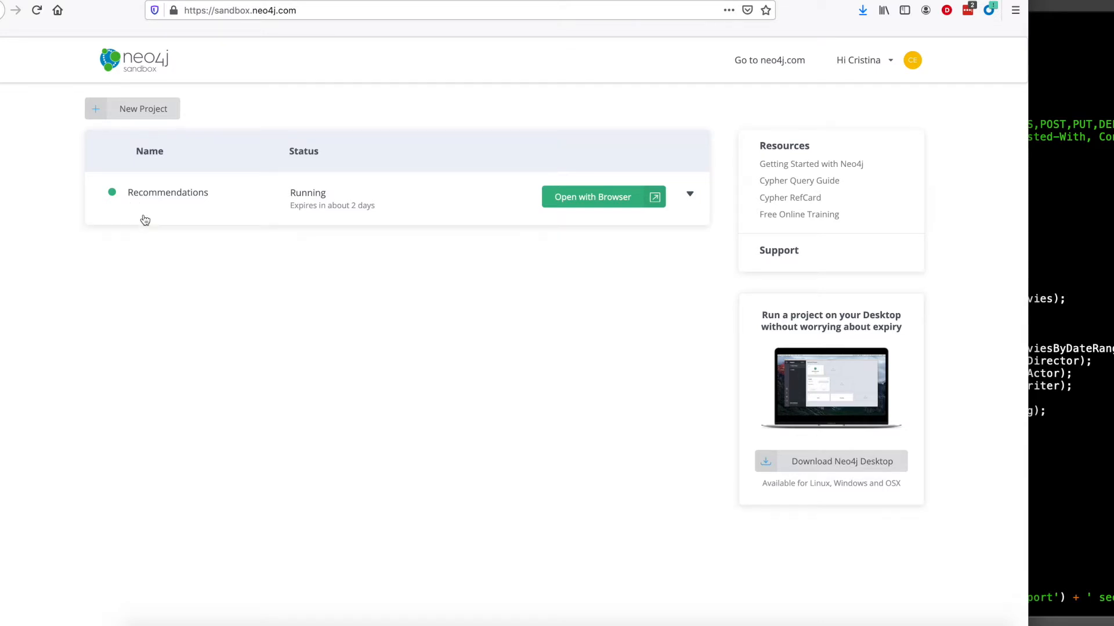
mouse_move(598, 197)
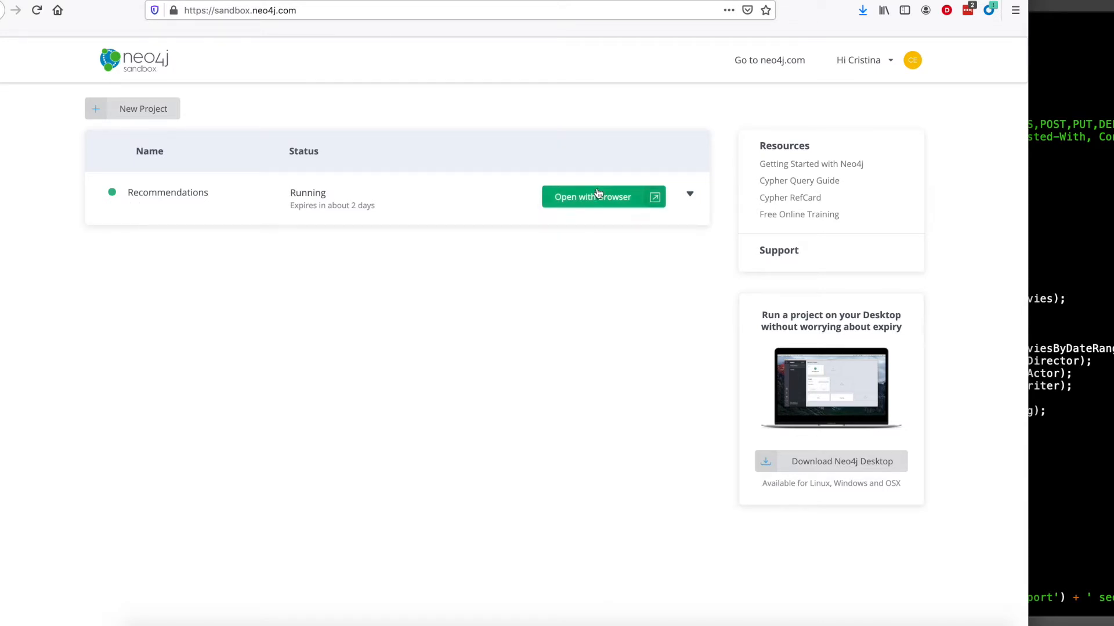
Open the Recommendations database and show its labels, relationship types and property keys in Database Information
left_click(592, 197)
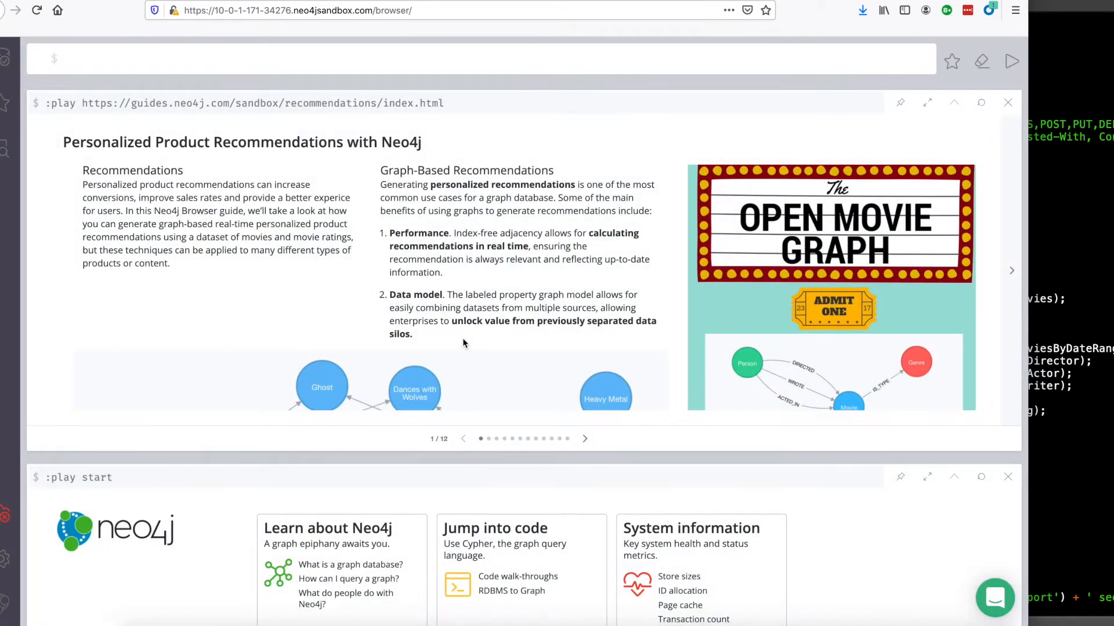
mouse_move(7, 58)
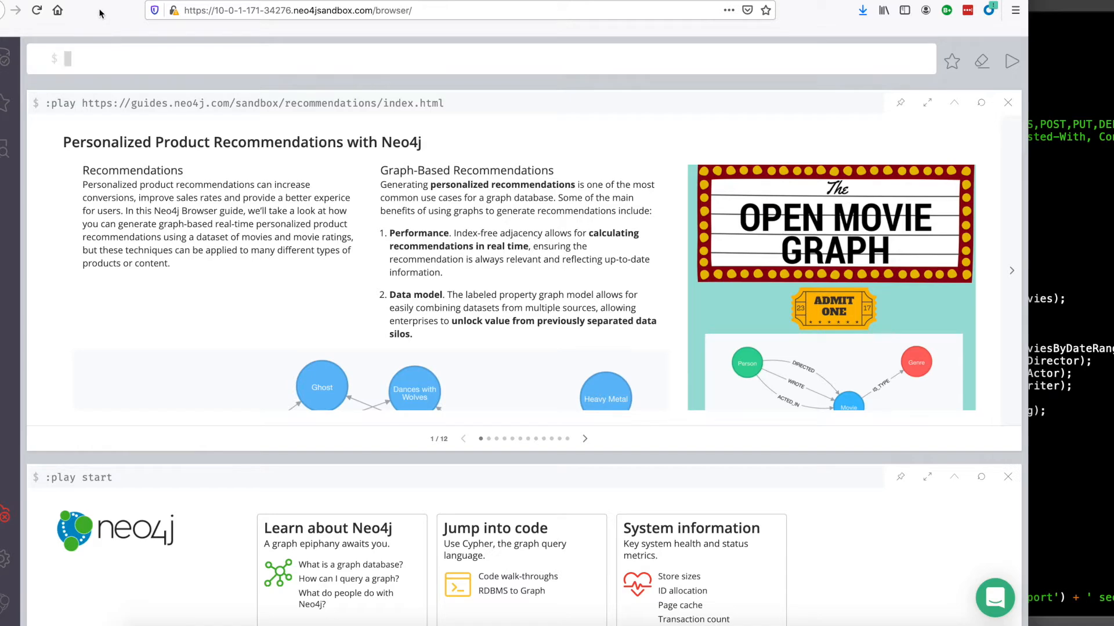
left_click(6, 63)
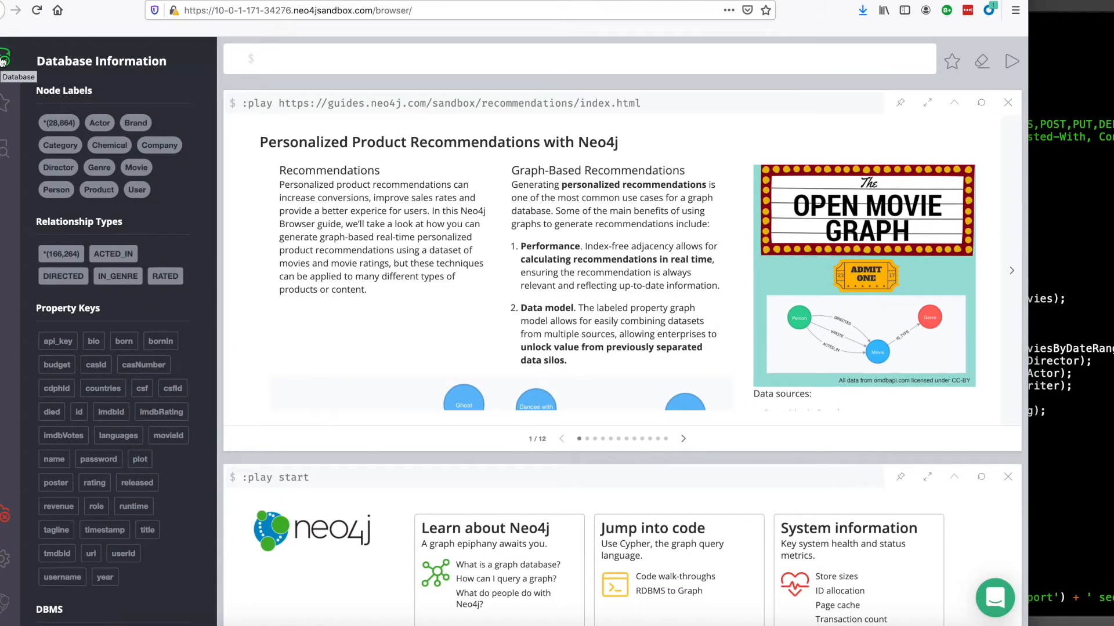
mouse_move(32, 245)
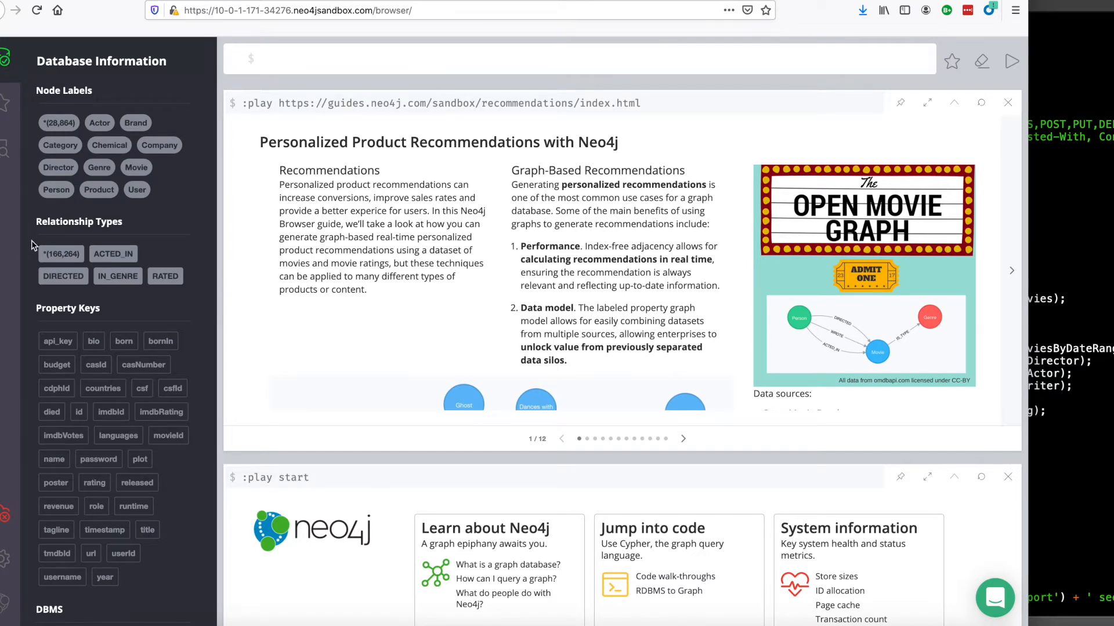
left_click(100, 122)
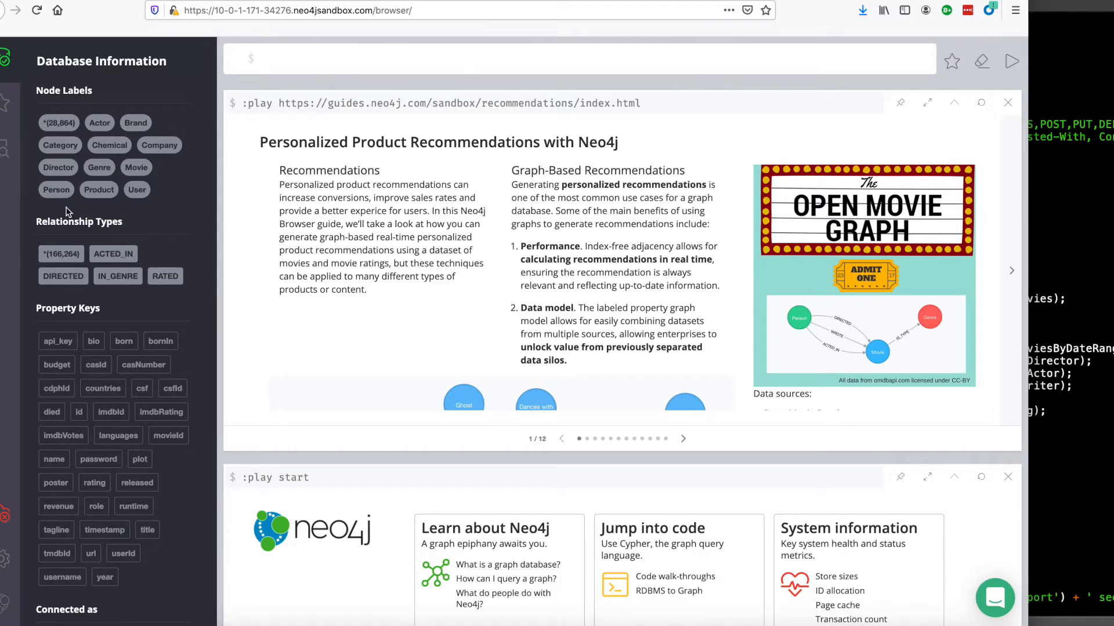
List 25 Person nodes via the Person label and select one node in the graph
left_click(56, 189)
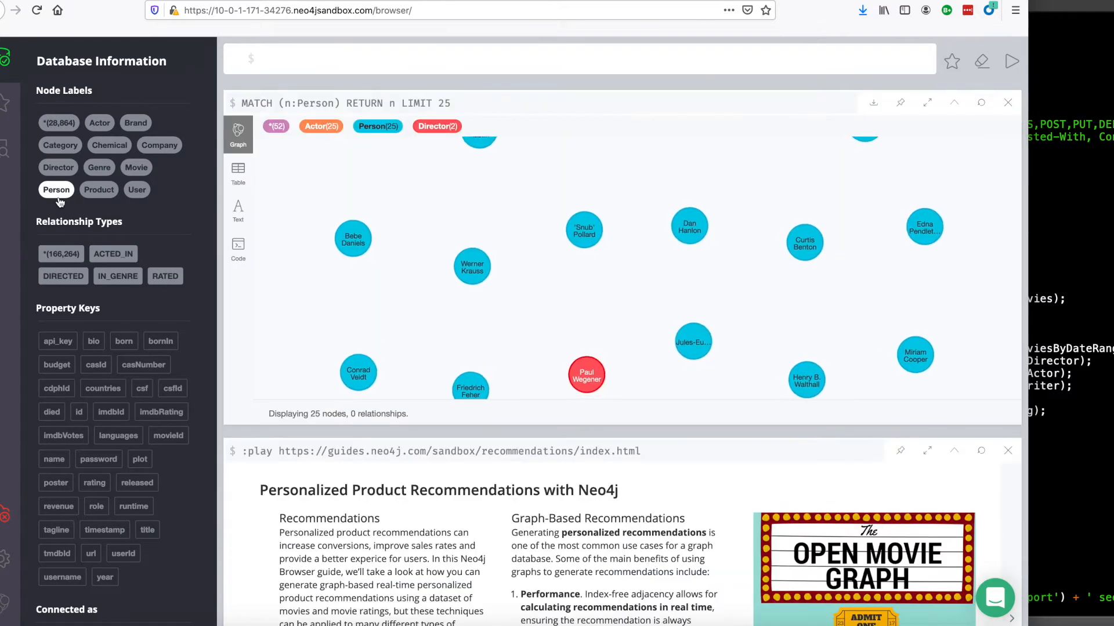
left_click(352, 239)
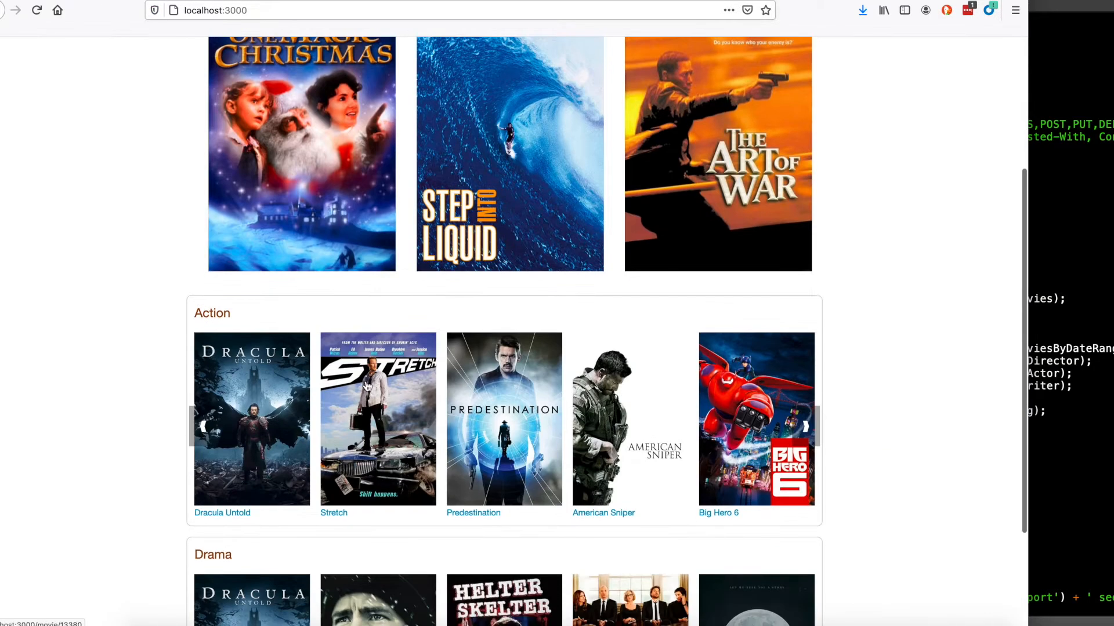
Open the Stretch movie details, then Patrick Wilson's actor page with his related people and films
left_click(377, 419)
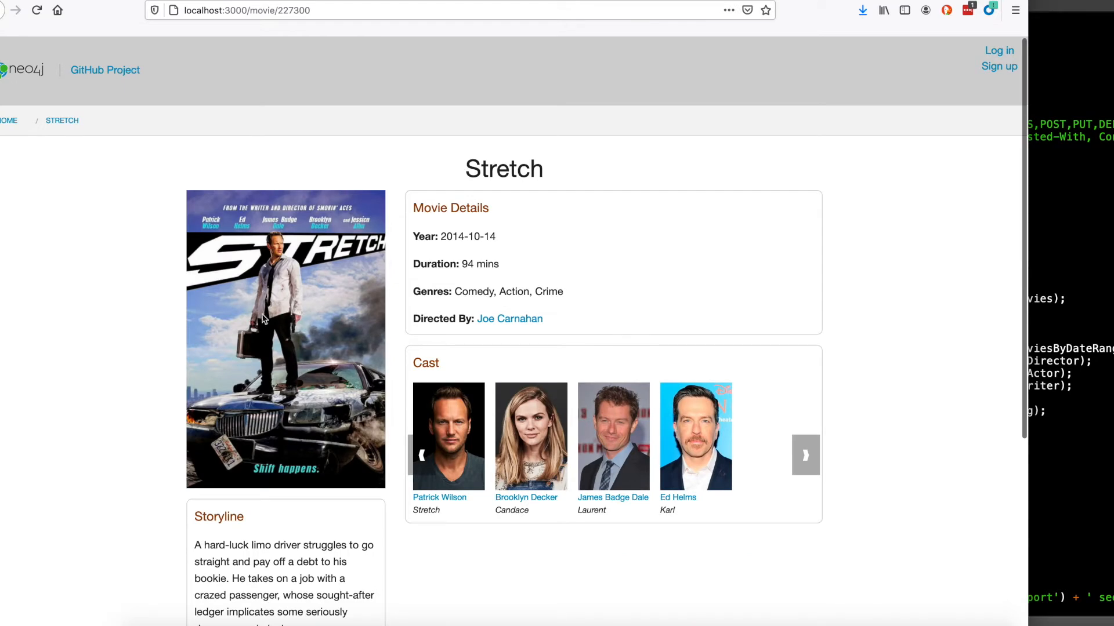
left_click(439, 497)
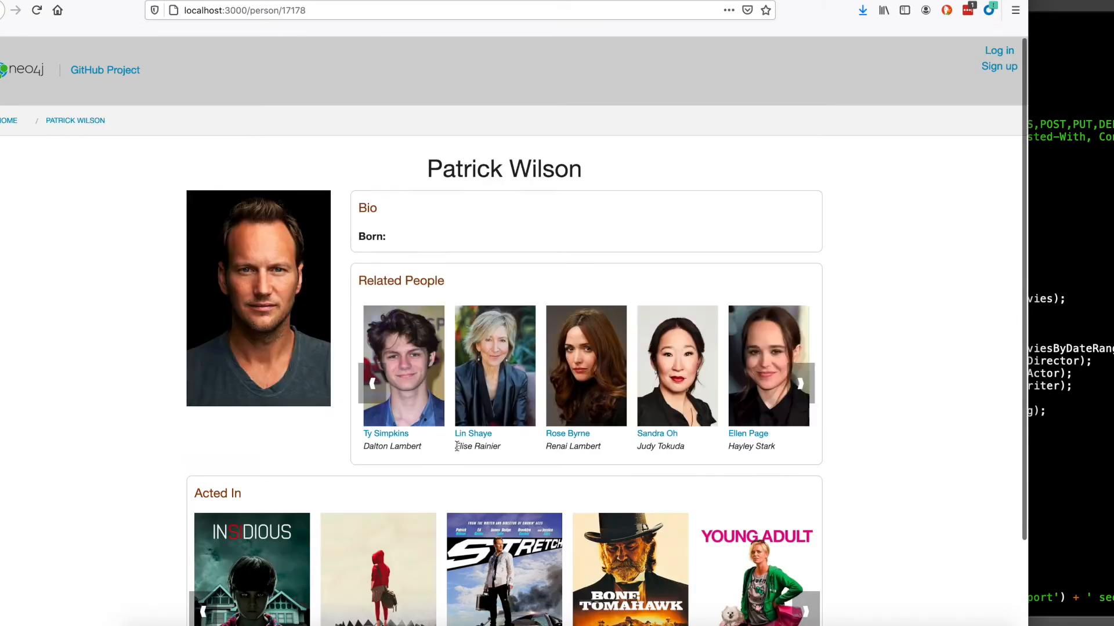
scroll("down", 3)
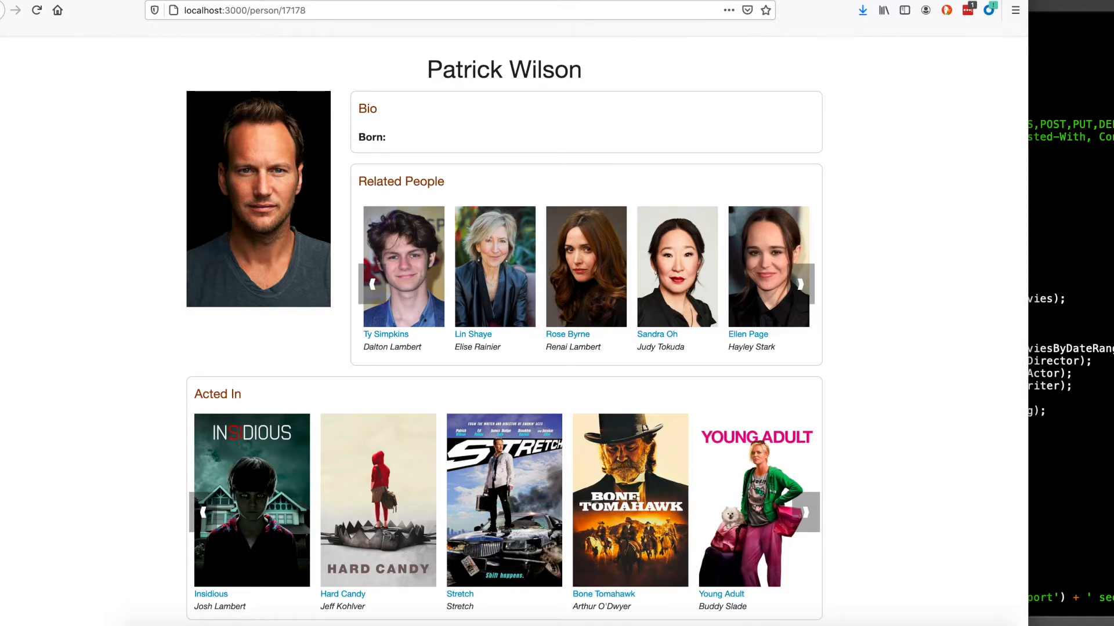
mouse_move(227, 204)
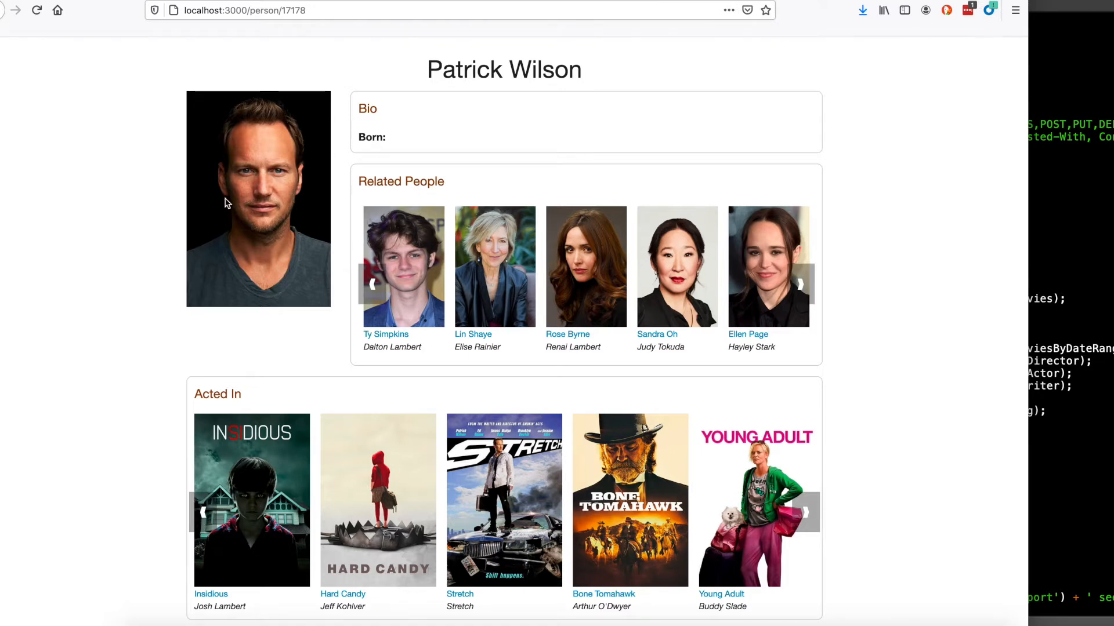
mouse_move(299, 195)
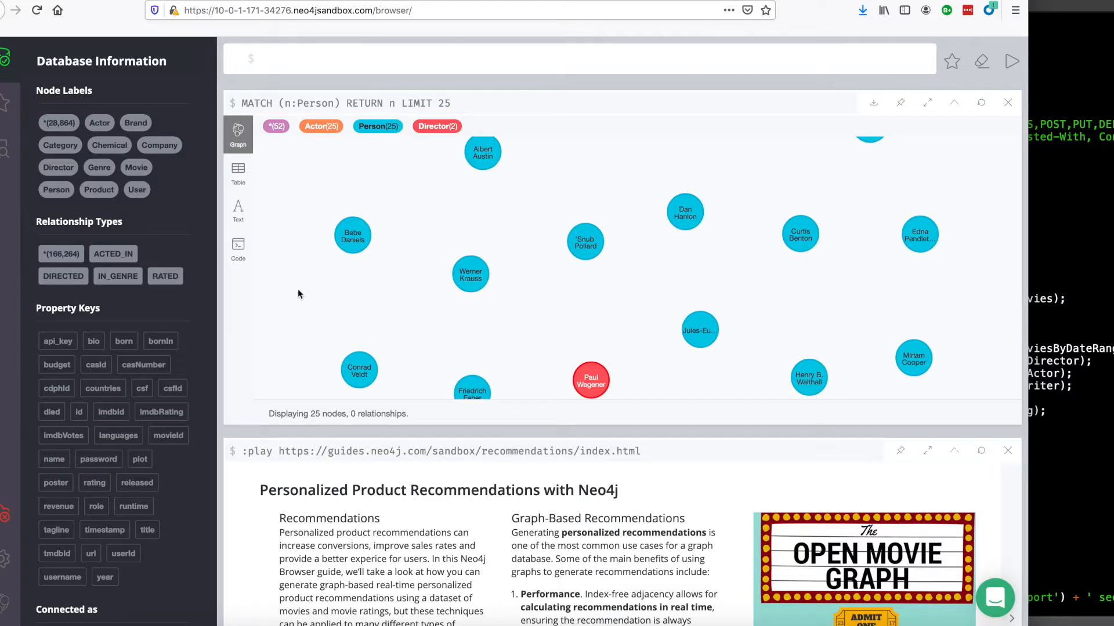
mouse_move(366, 220)
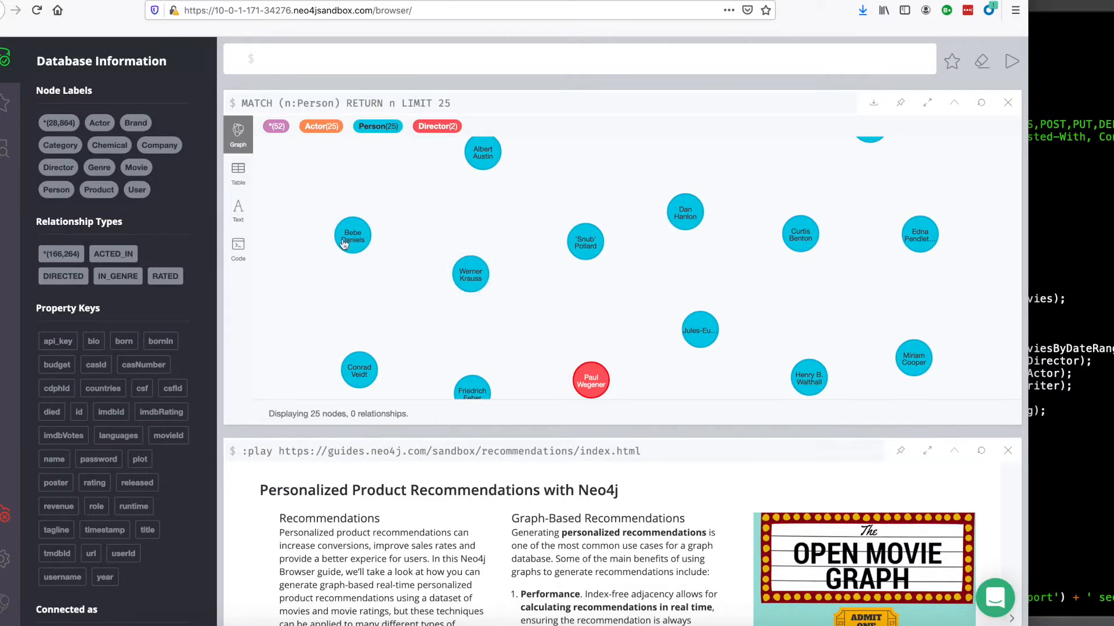
Expand Bebe Daniels' ACTED_IN relationships and inspect the Maltese Falcon movie node
left_click(353, 235)
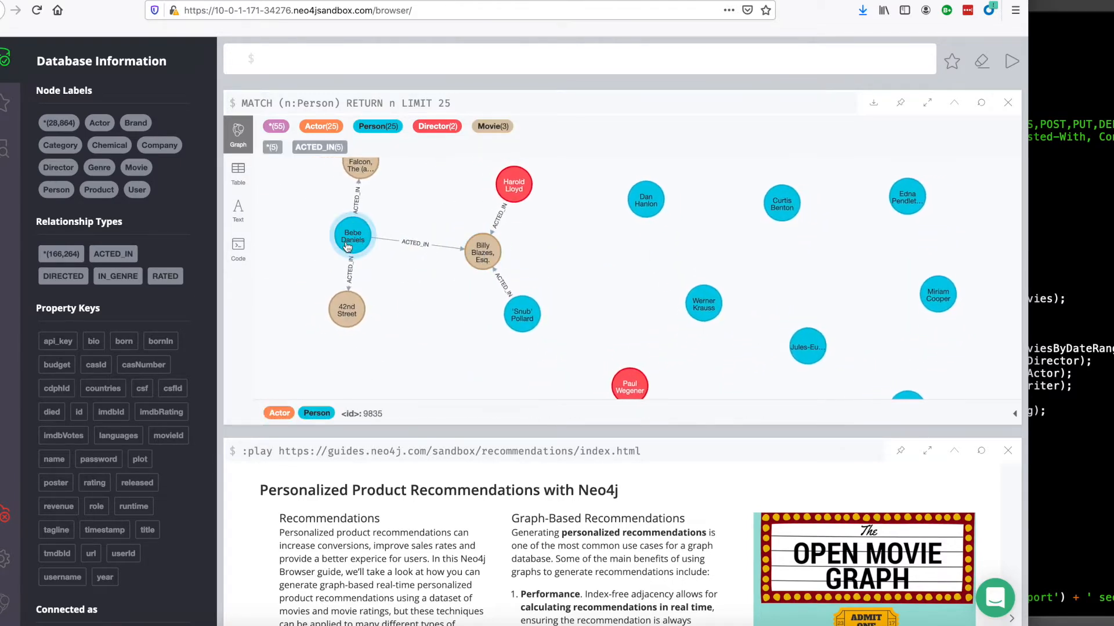
left_click(318, 184)
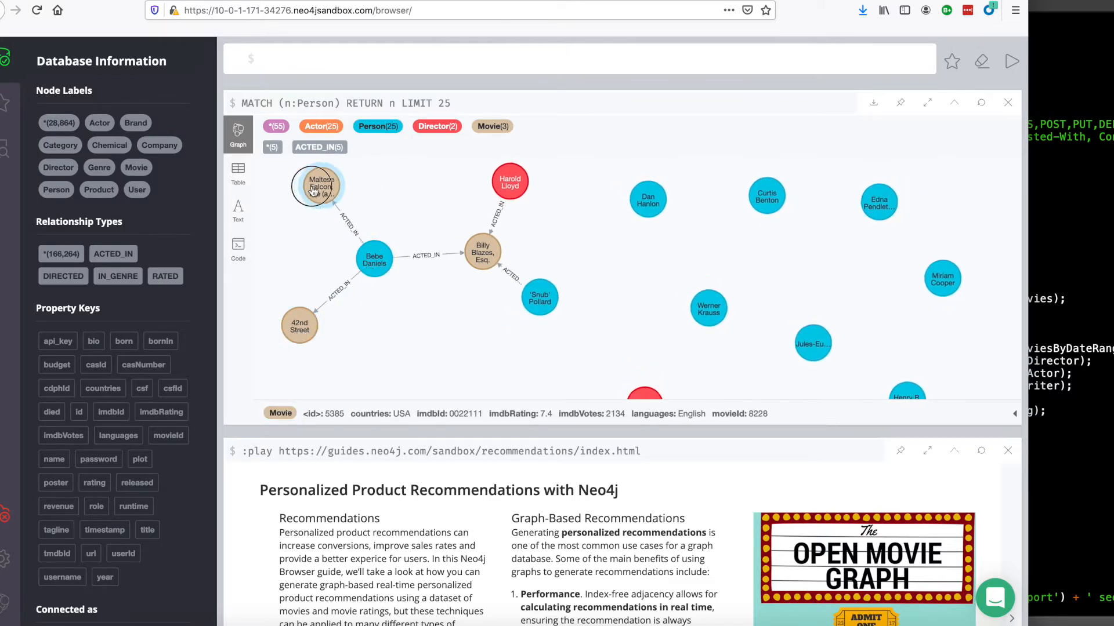
left_click(509, 181)
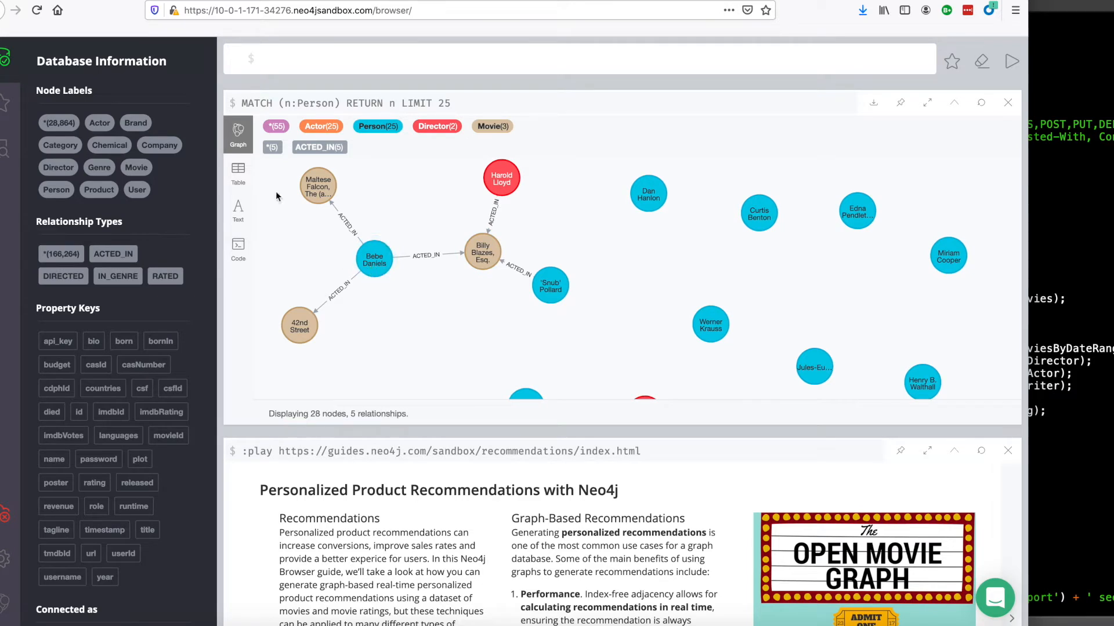
left_click(238, 171)
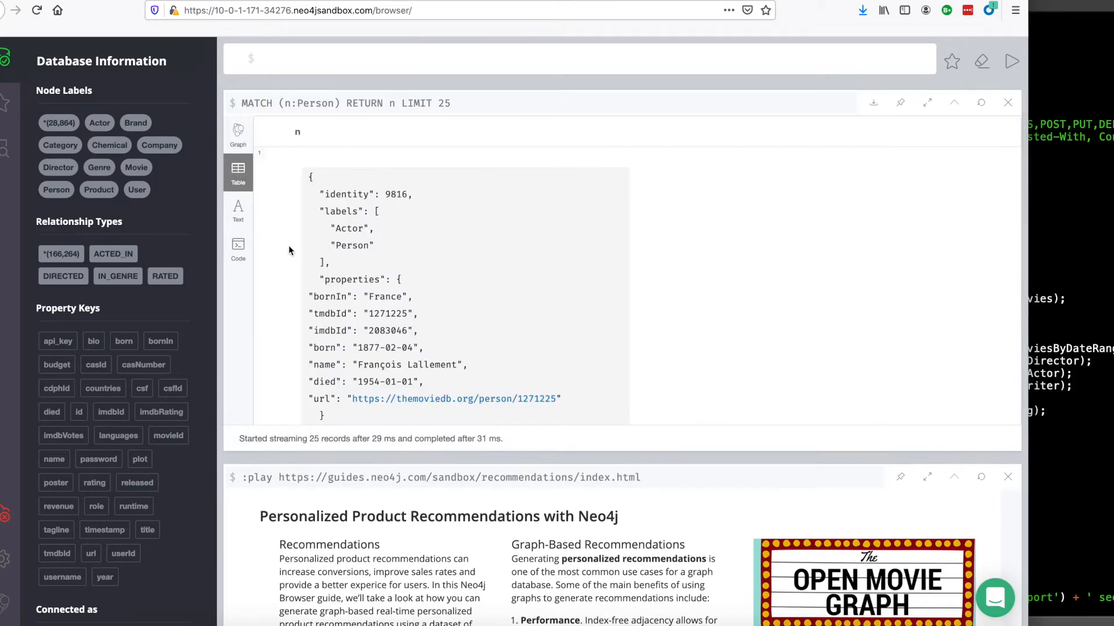
scroll("down", 3)
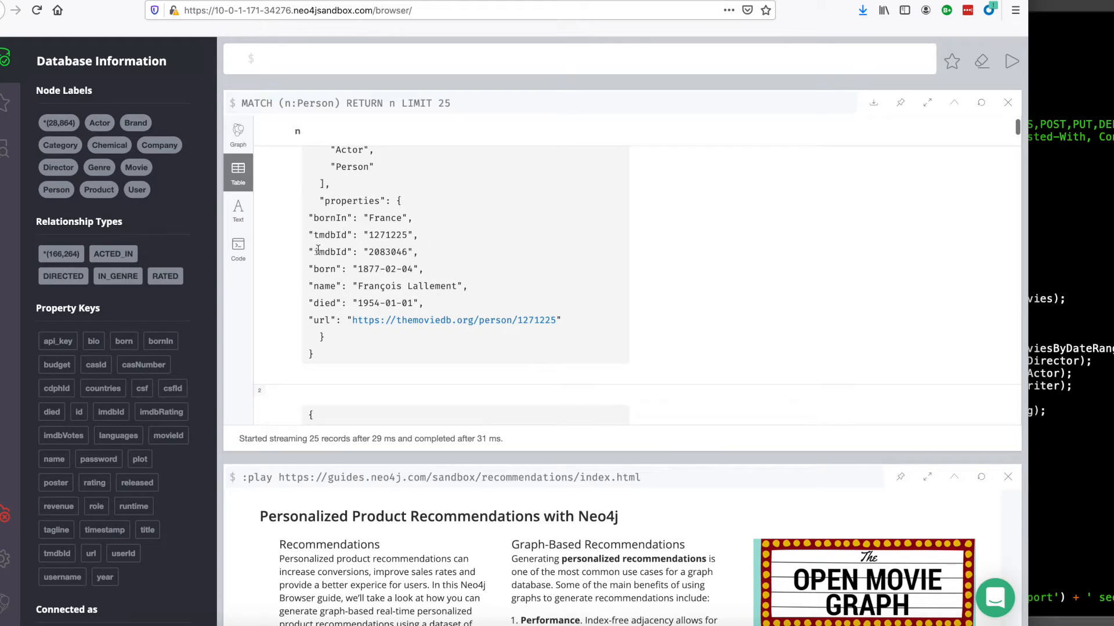
mouse_move(440, 316)
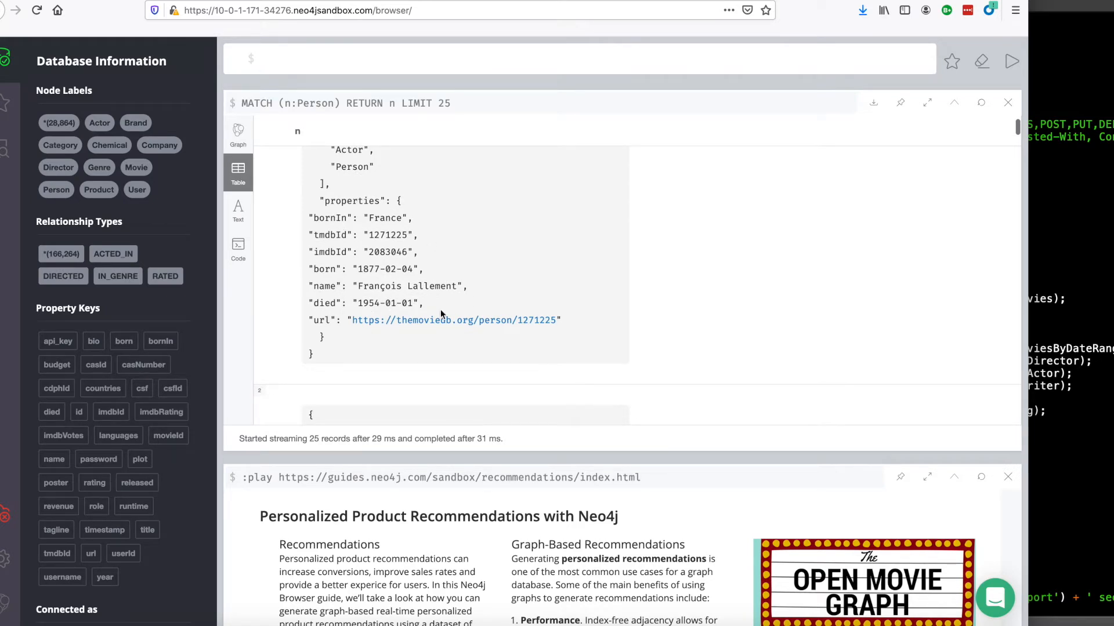
mouse_move(405, 322)
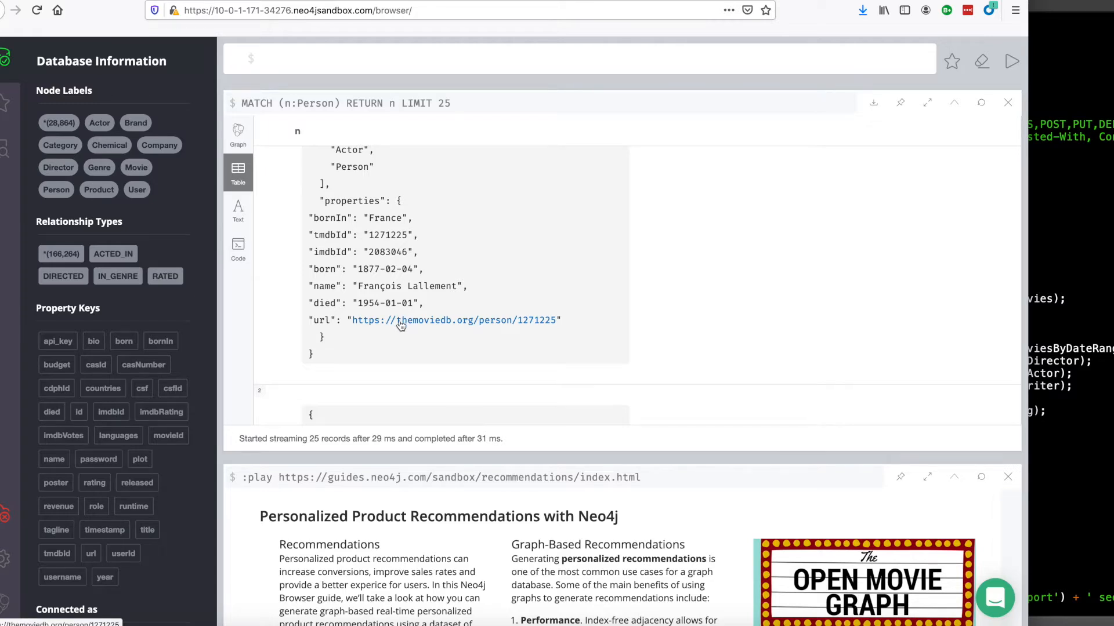
scroll("up", 3)
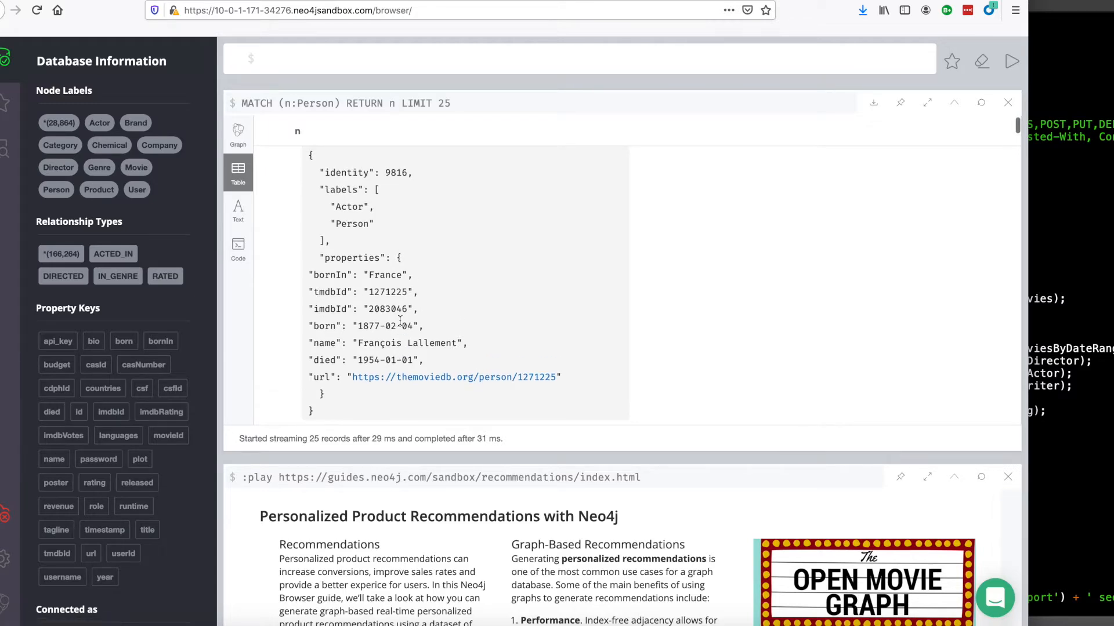
mouse_move(408, 387)
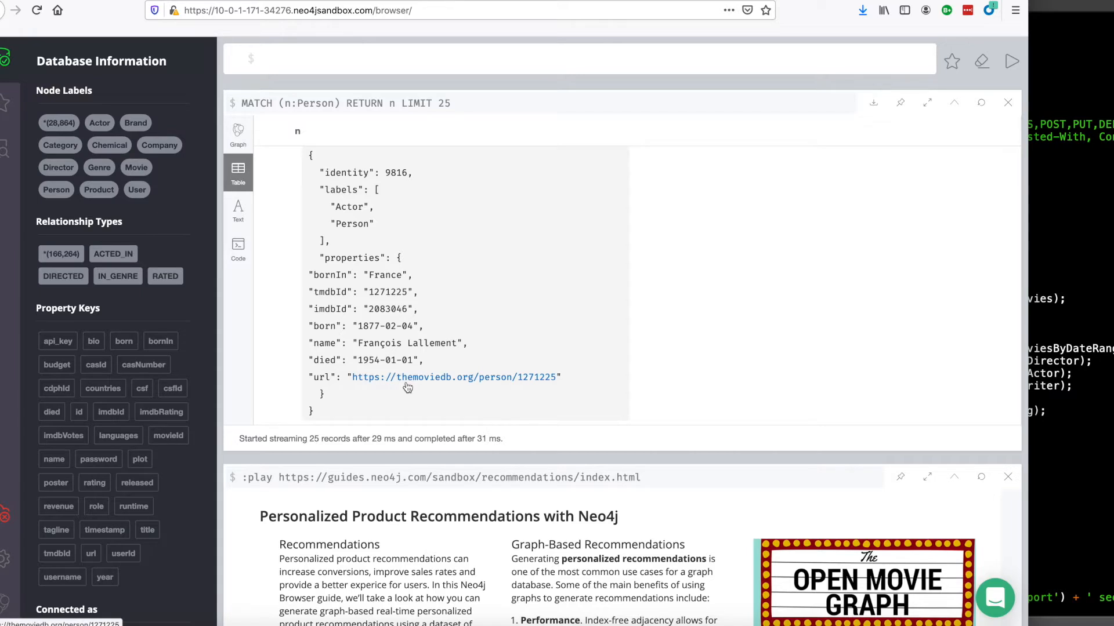
mouse_move(362, 347)
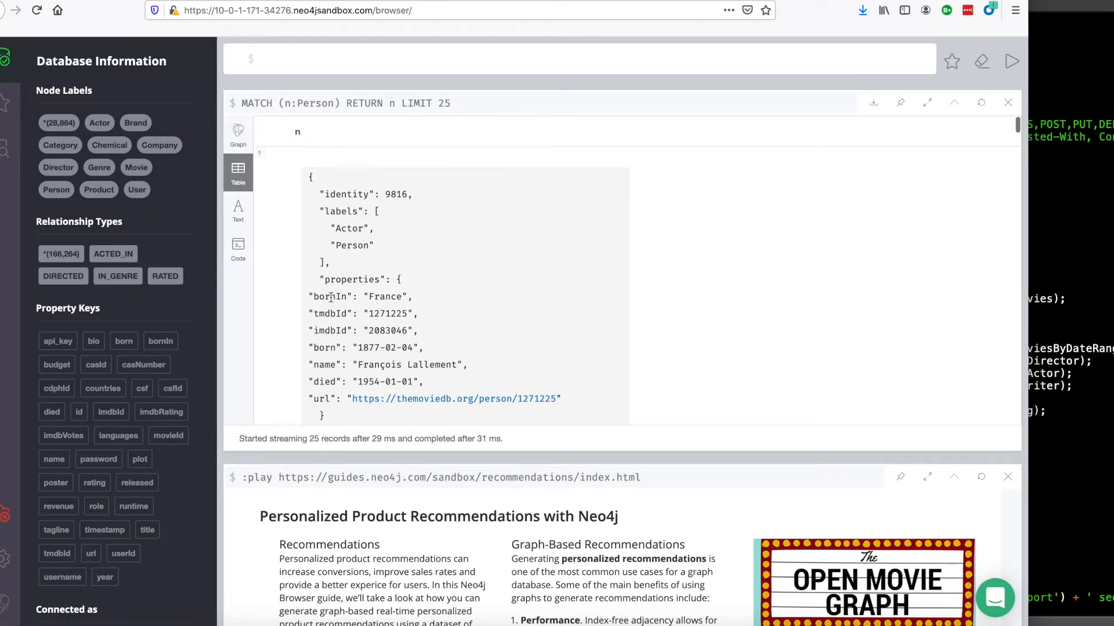
scroll("down", 3)
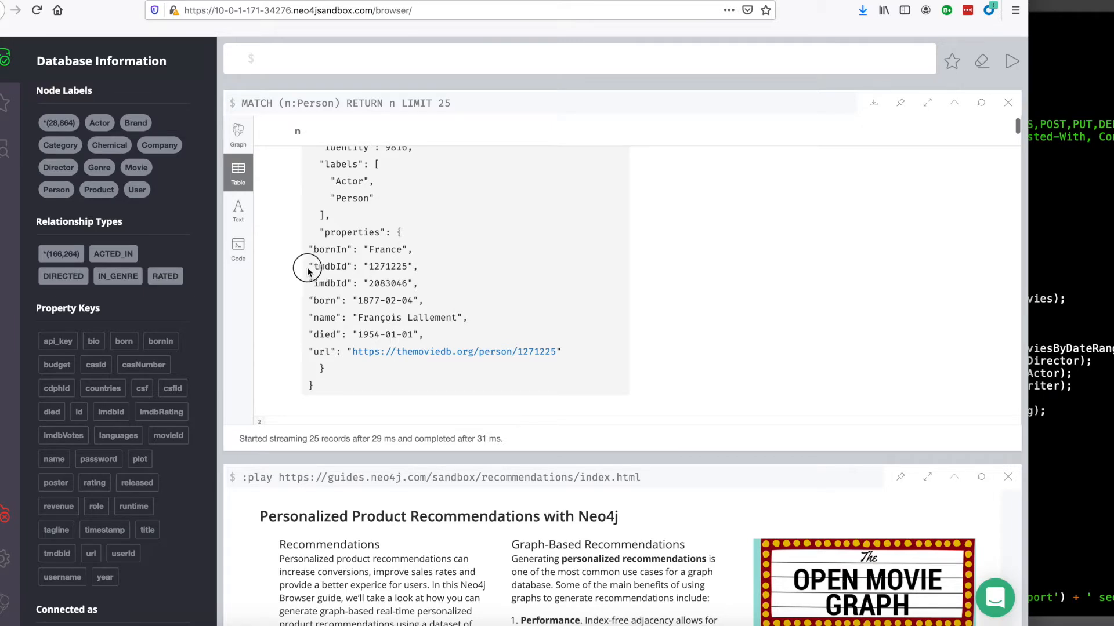
double_click(362, 267)
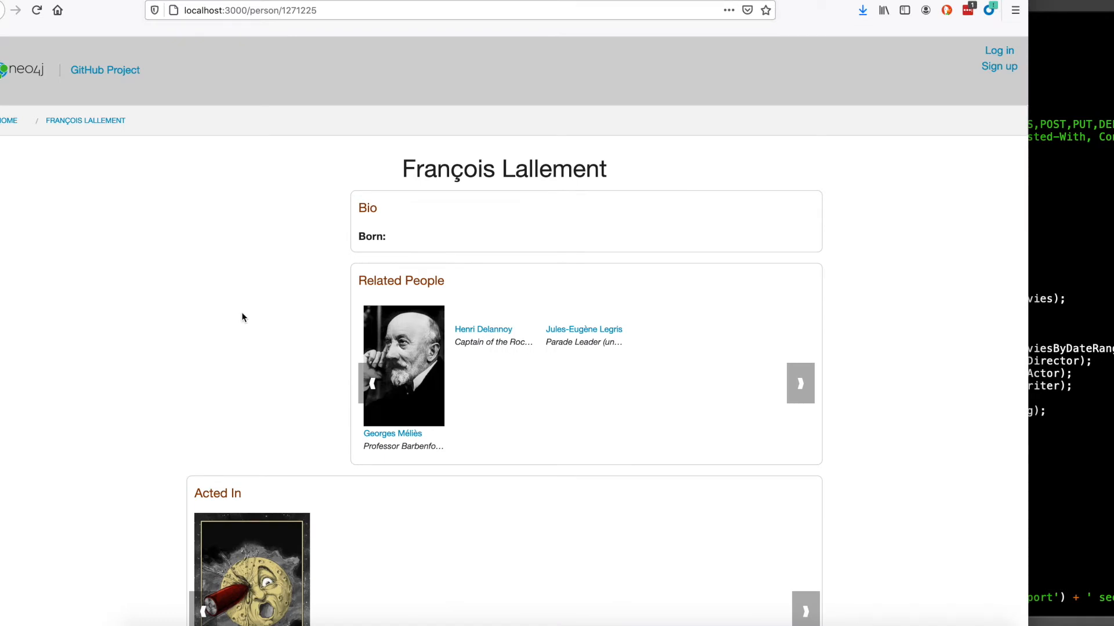
Scroll François Lallement's person page to his related people and A Trip to the Moon
scroll("down", 3)
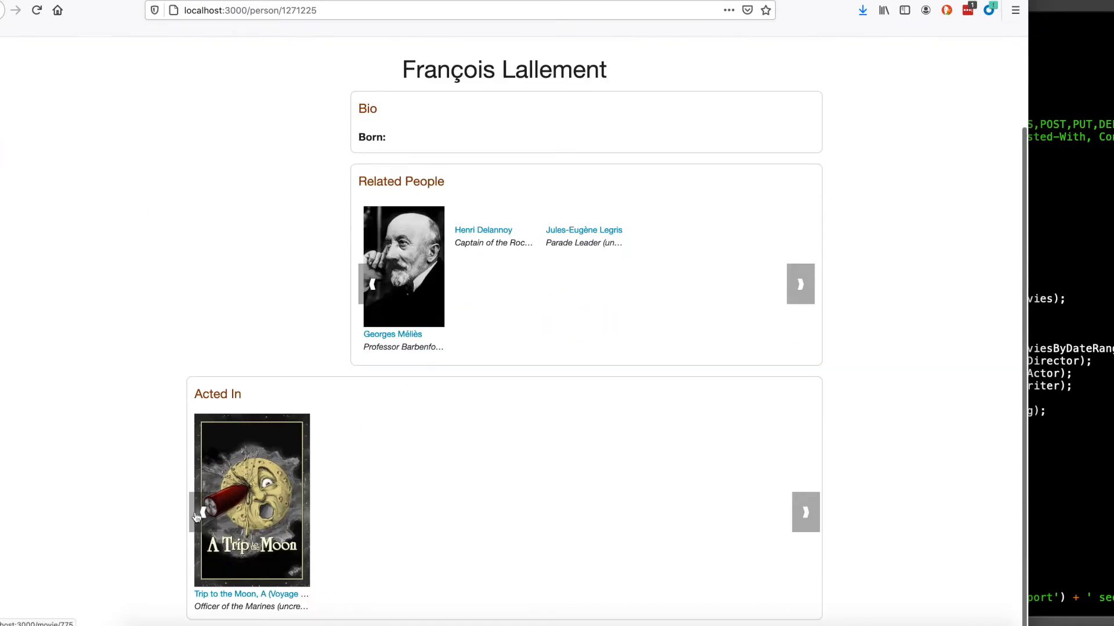
mouse_move(17, 46)
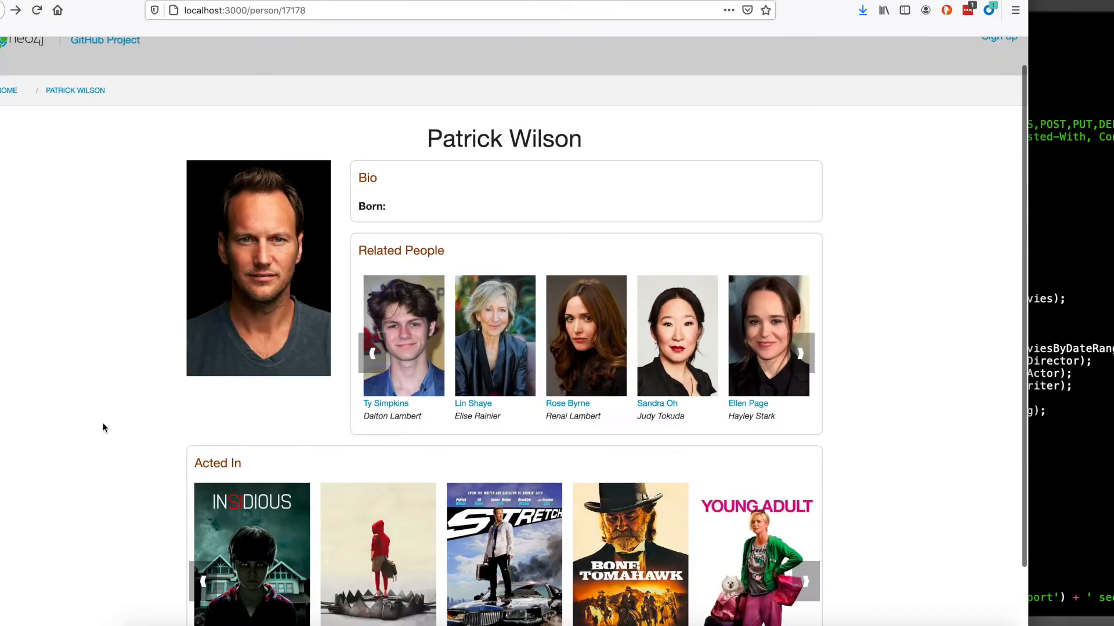
Switch back to the Neo4j Browser tab to start a new Person match query
left_click(243, 10)
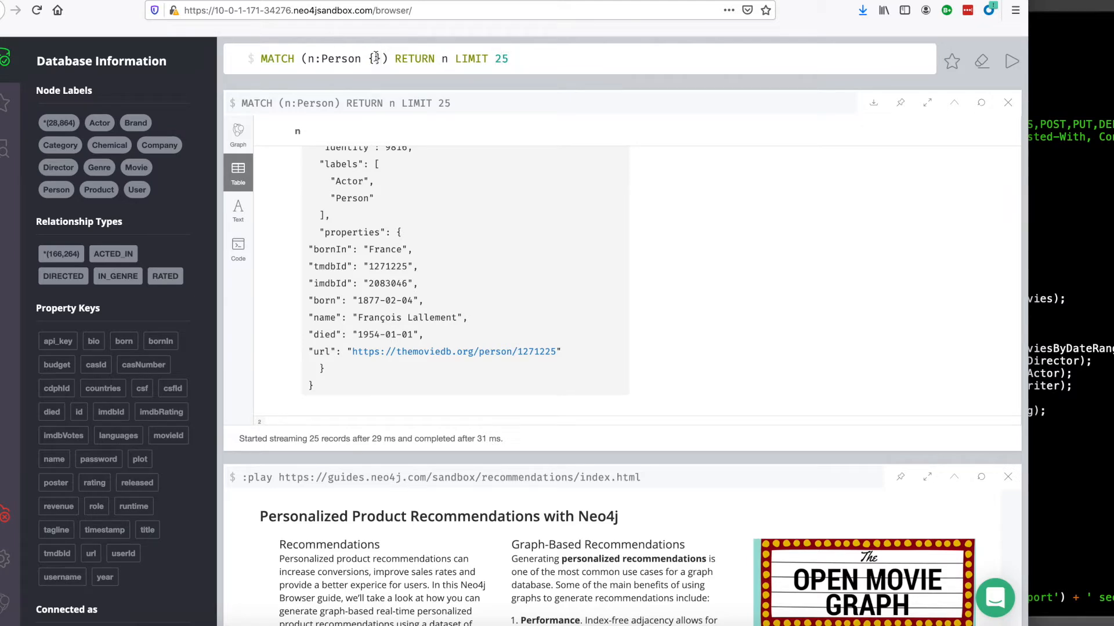
Match the Person with tmdbId "17178", returning Patrick Wilson's record, and recall the query for editing
type("tmdbId:\"17178")
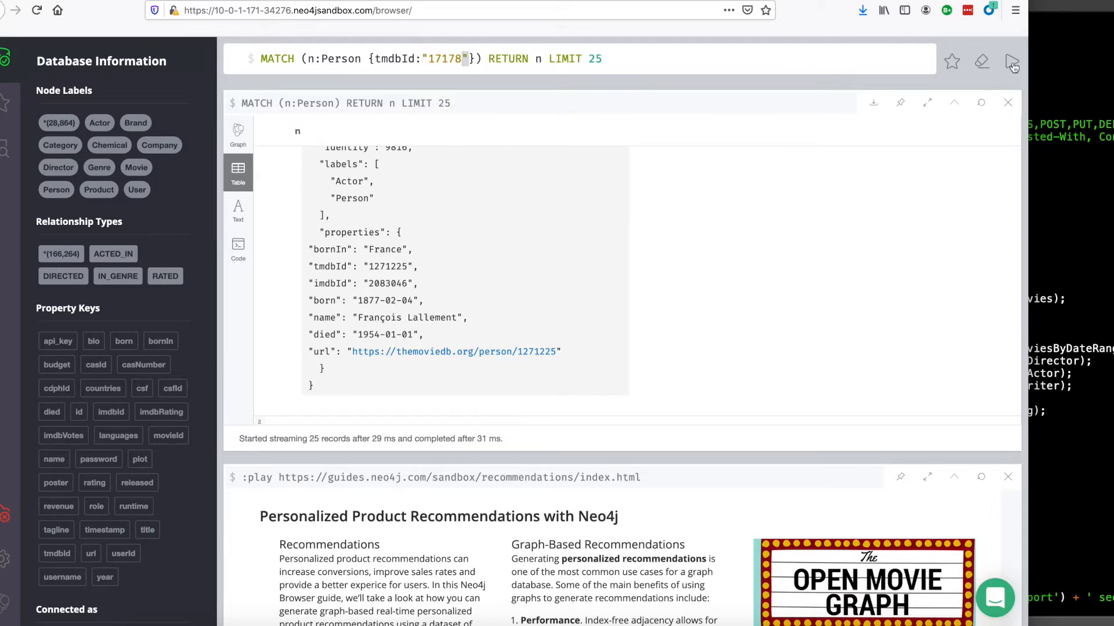
left_click(1011, 62)
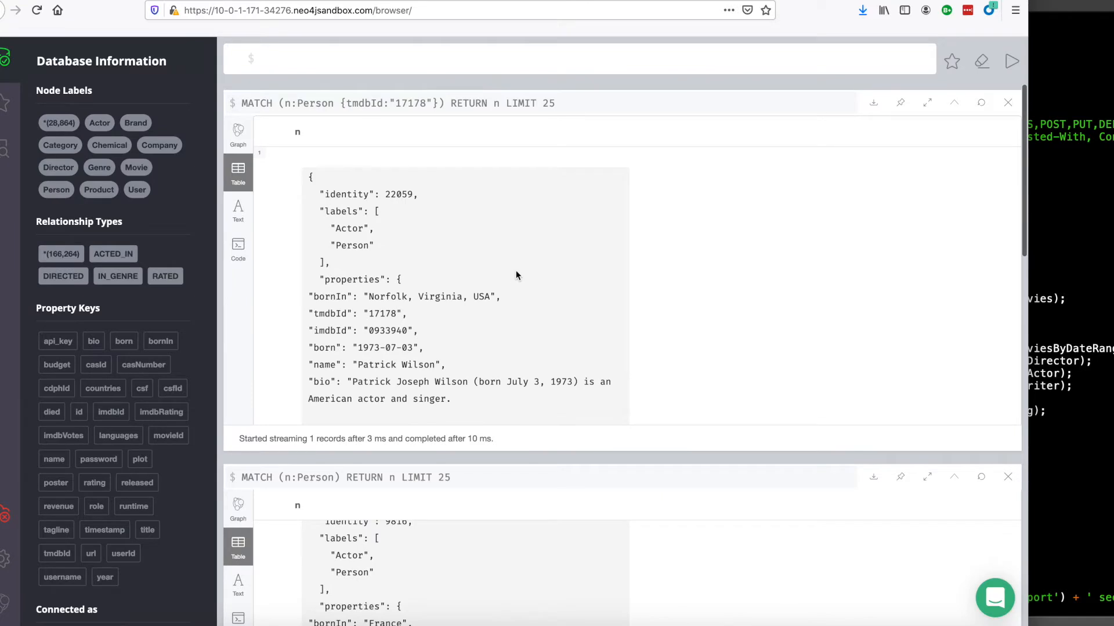
scroll("down", 3)
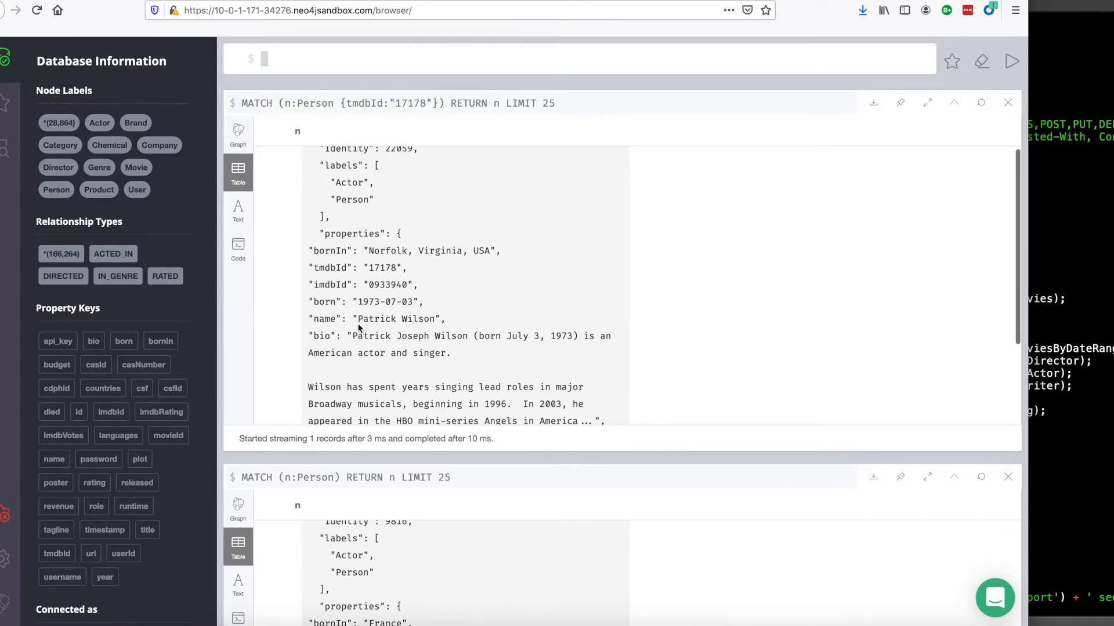
scroll("up", 3)
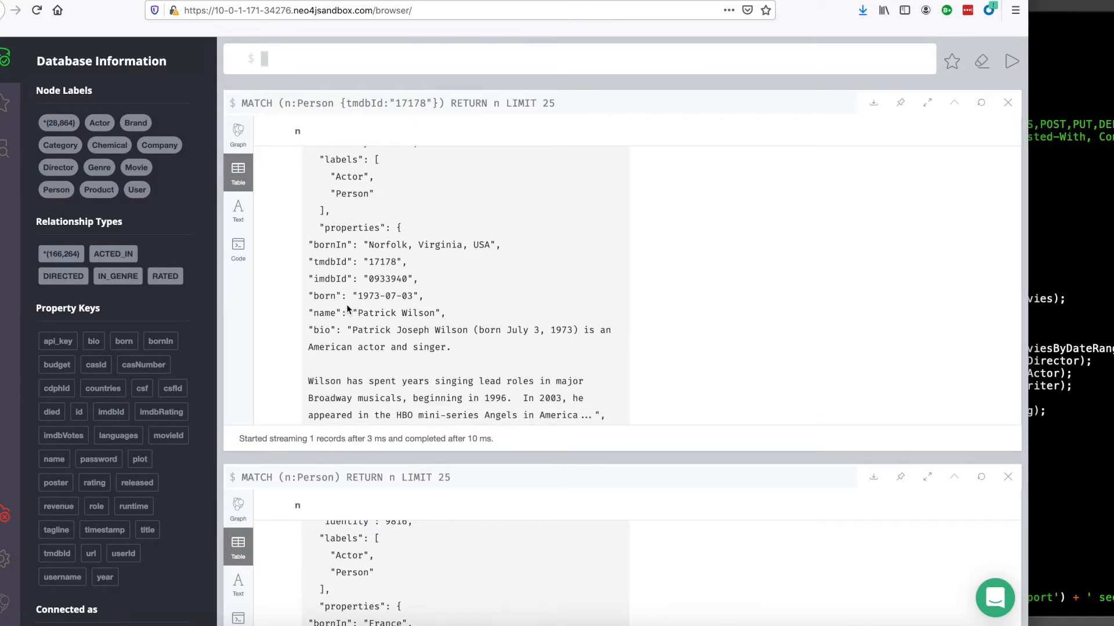
scroll("down", 3)
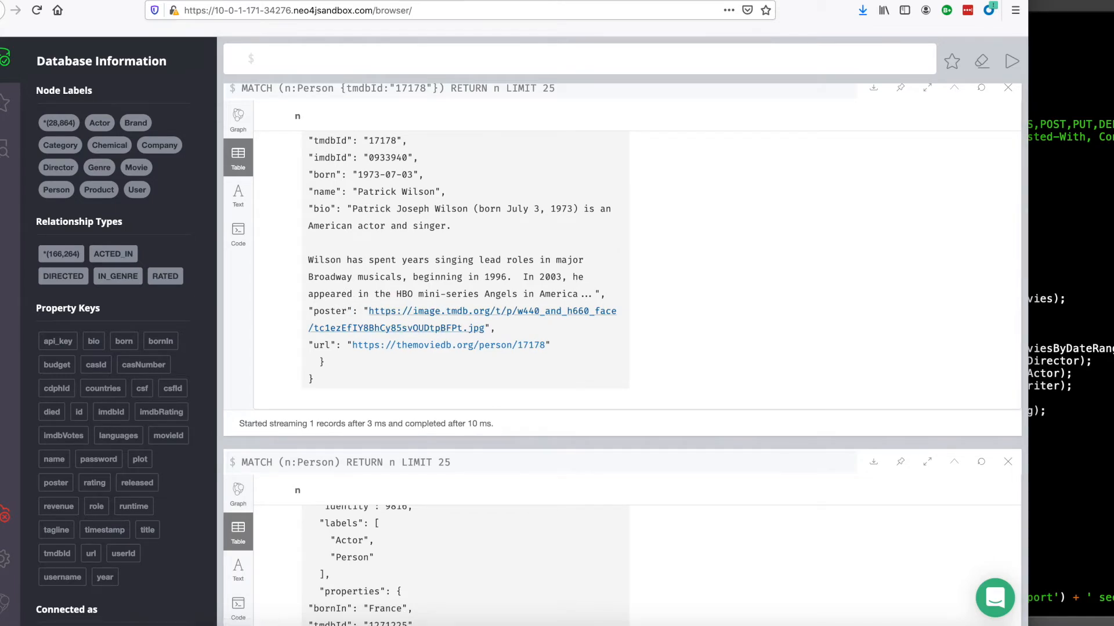
left_click(489, 311)
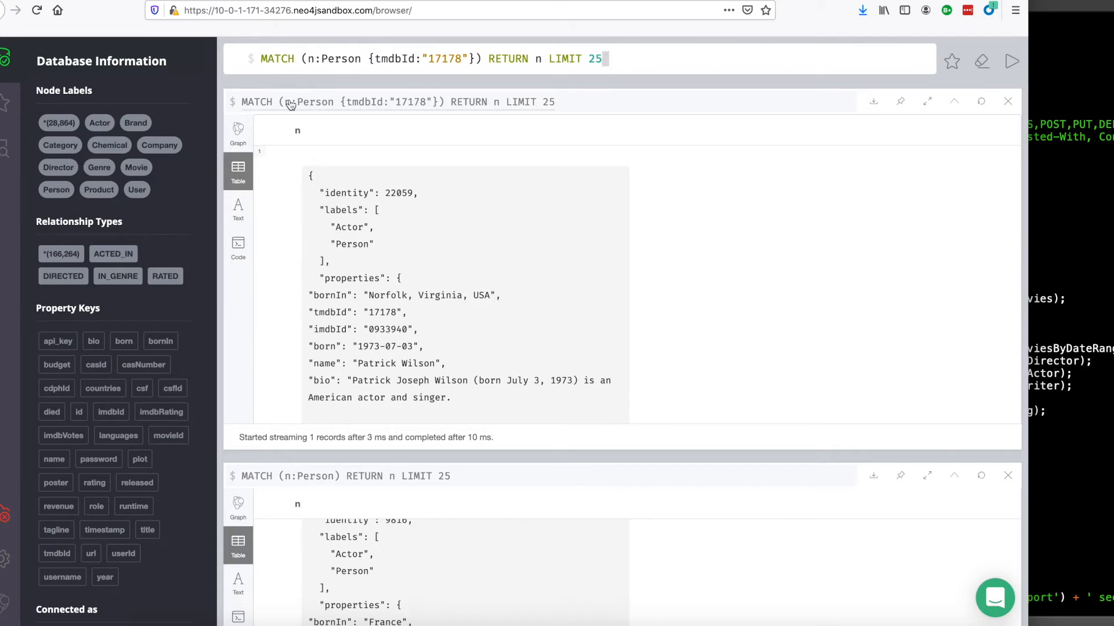
mouse_move(112, 254)
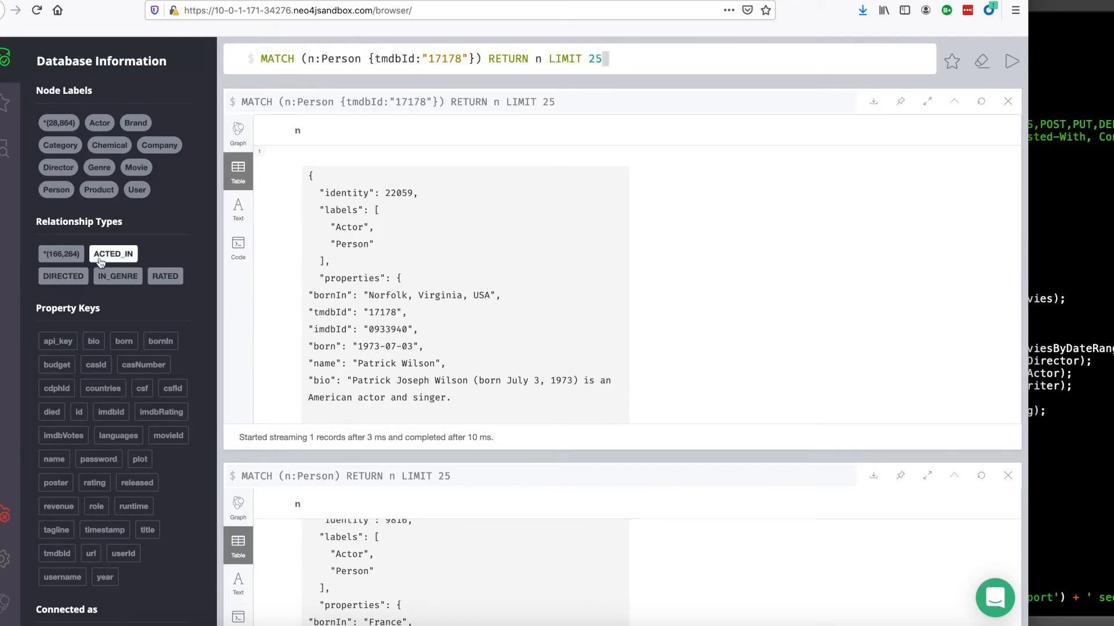
mouse_move(63, 276)
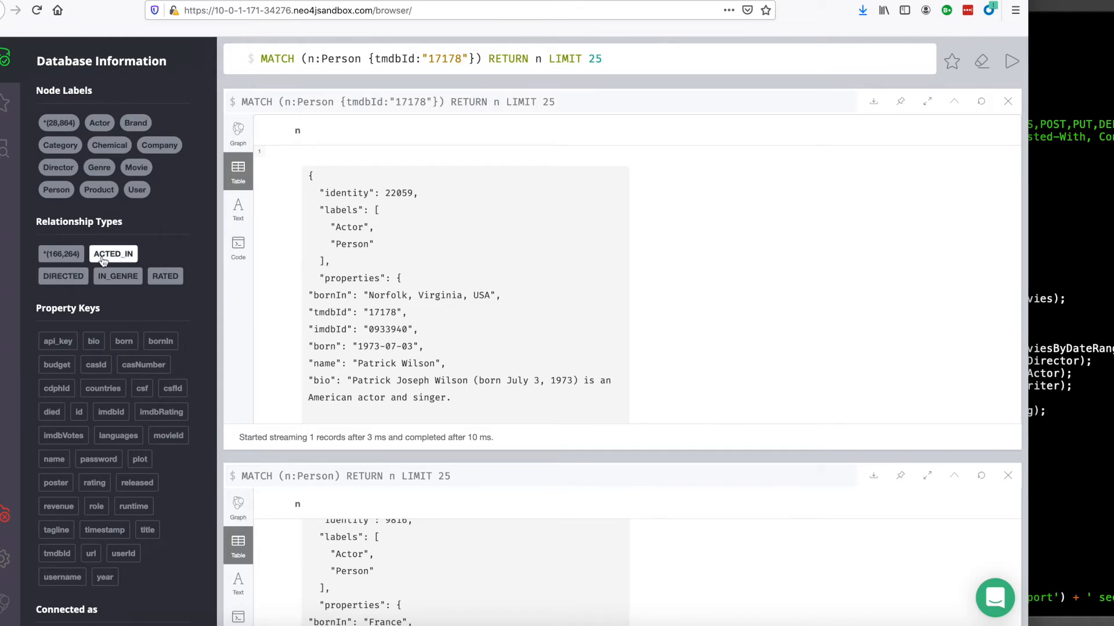
Show 25 sample ACTED_IN paths, inspecting Dog's Life, A, then 25 sample DIRECTED paths
left_click(113, 254)
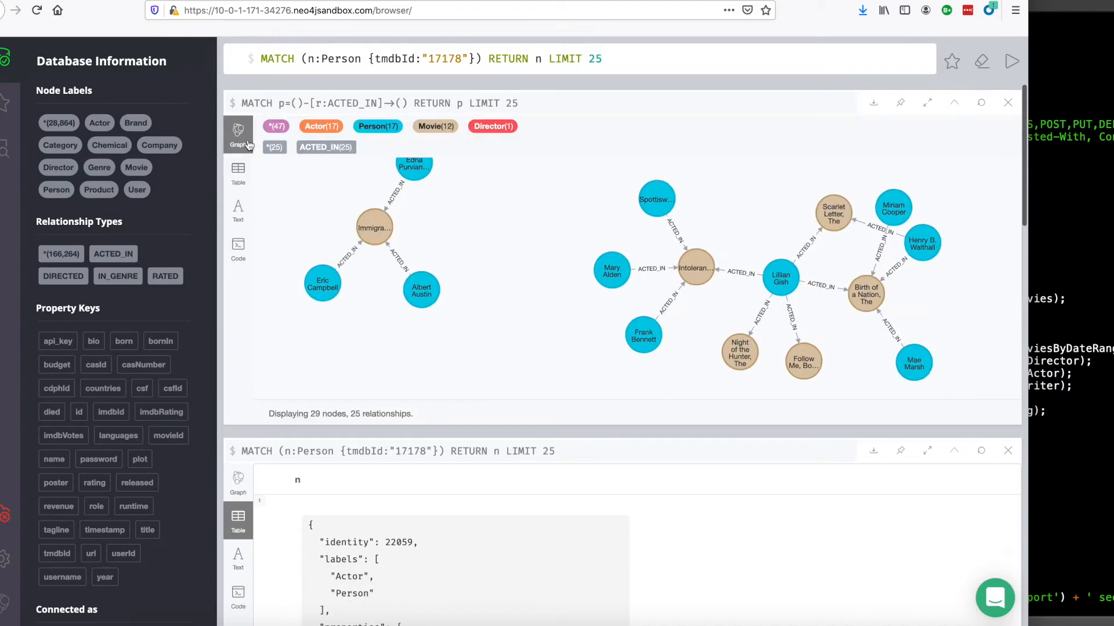
left_click(424, 318)
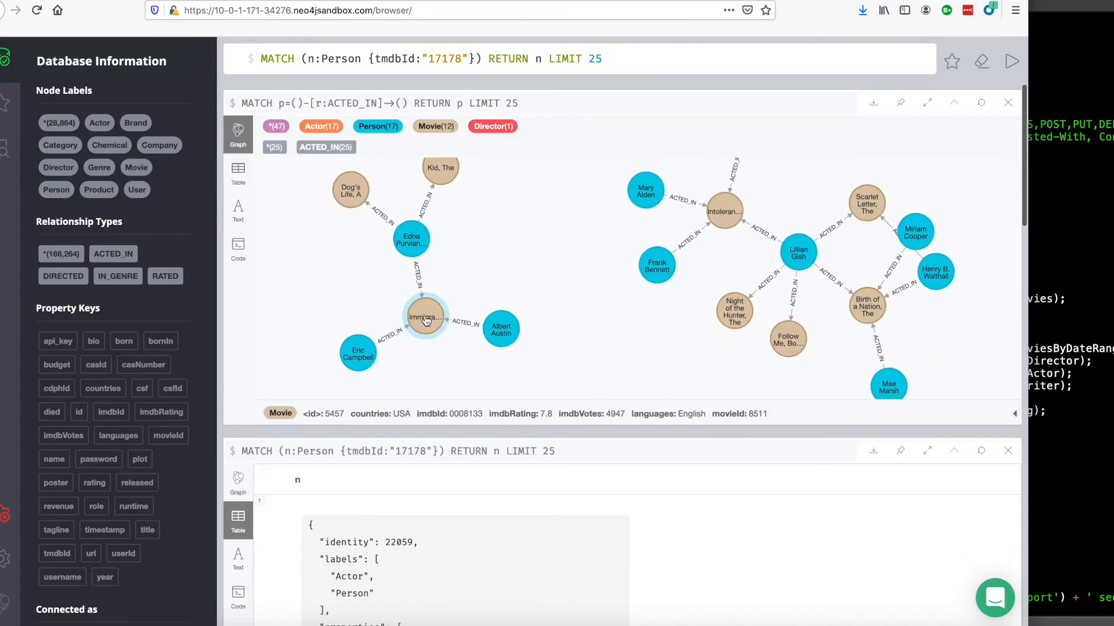
left_click(345, 191)
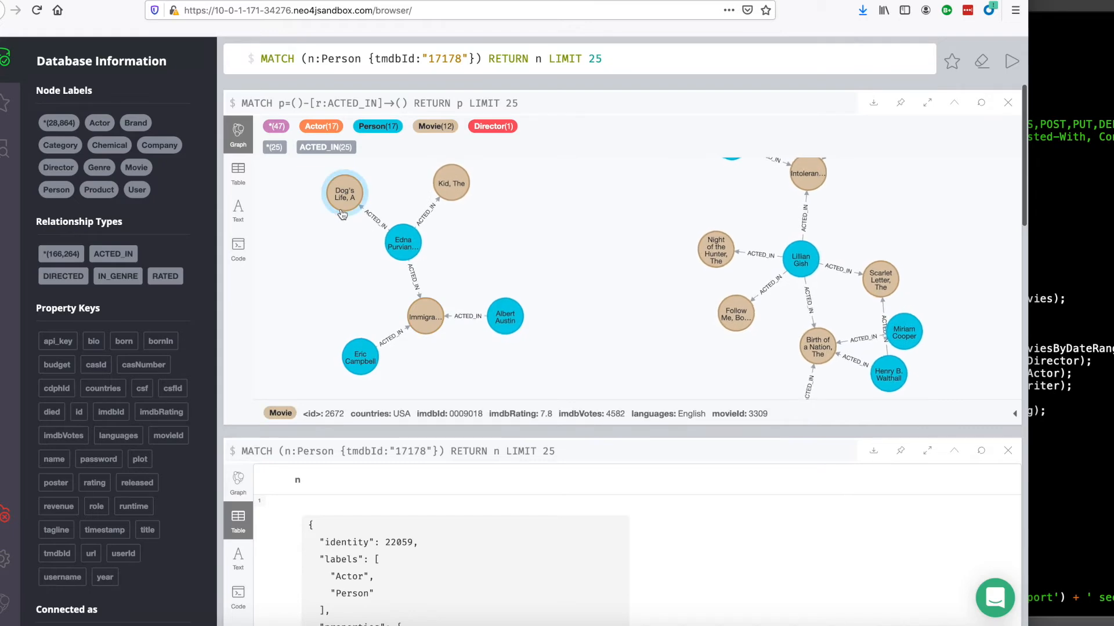
left_click(63, 276)
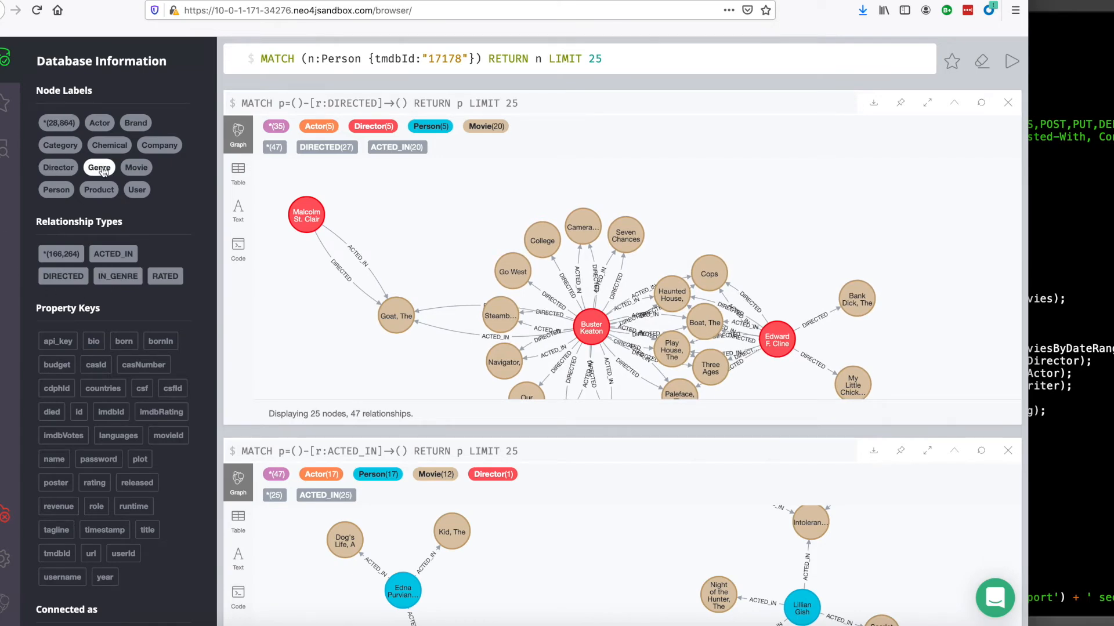
left_click(98, 167)
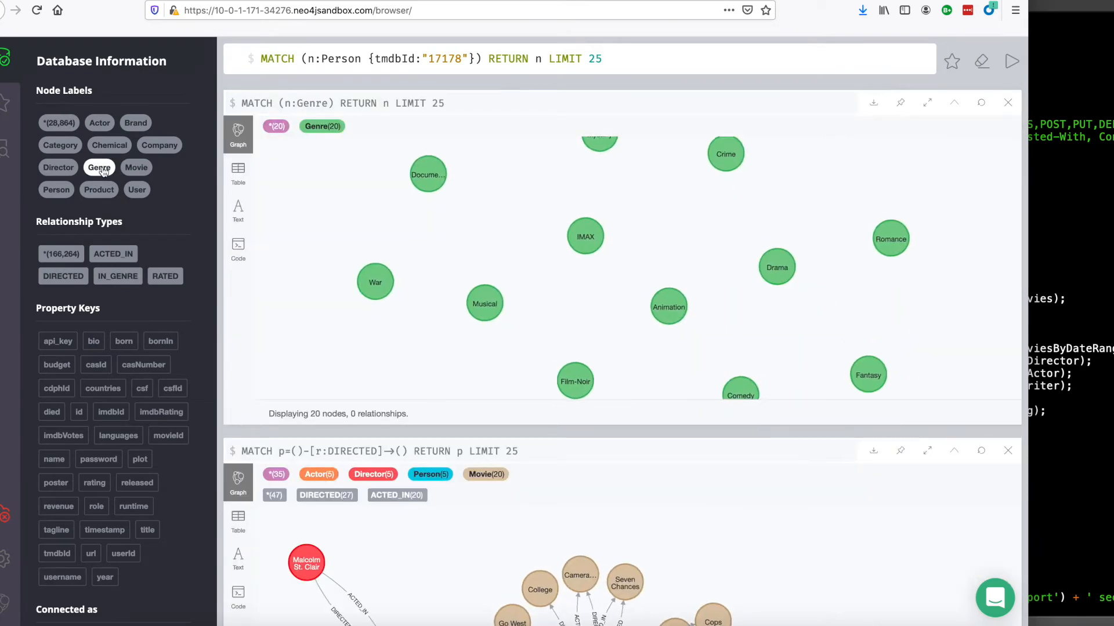
left_click(375, 286)
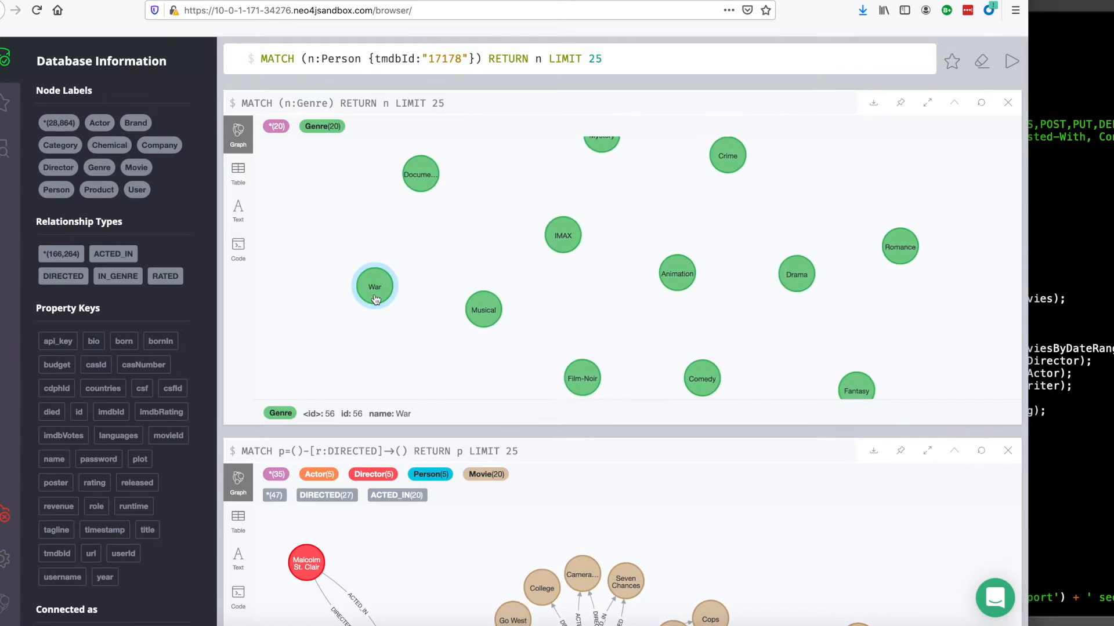
left_click(420, 174)
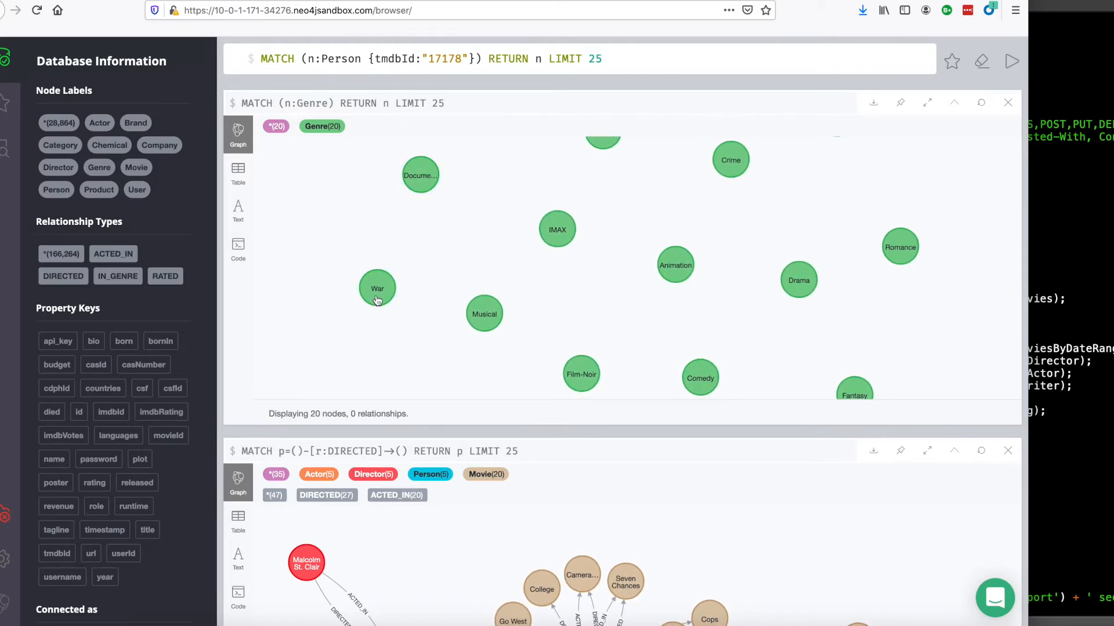
left_click(556, 228)
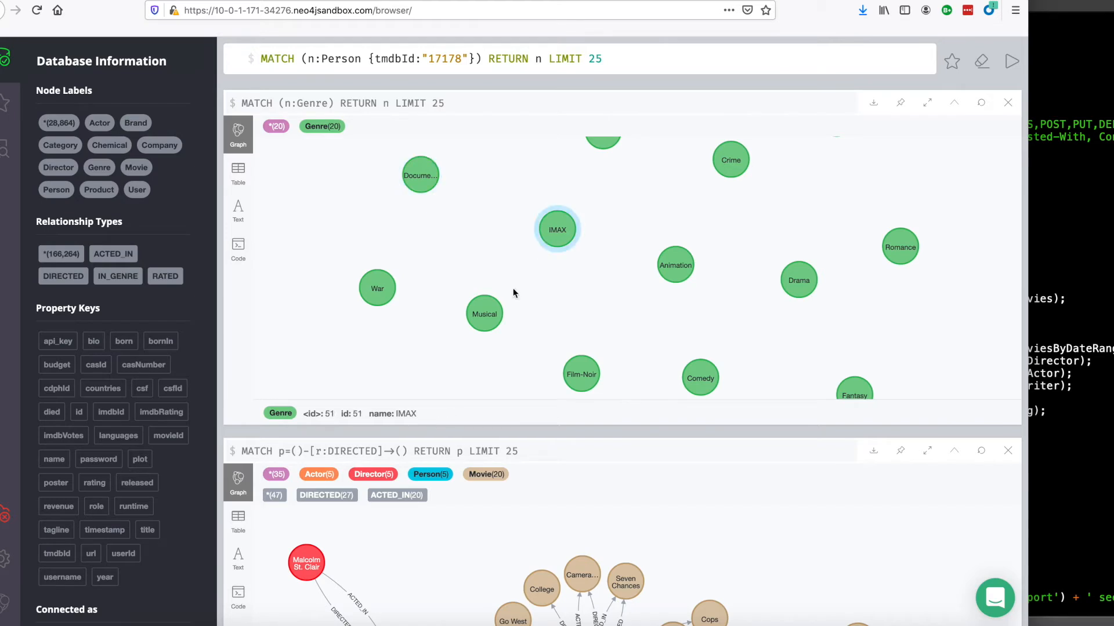
left_click(729, 160)
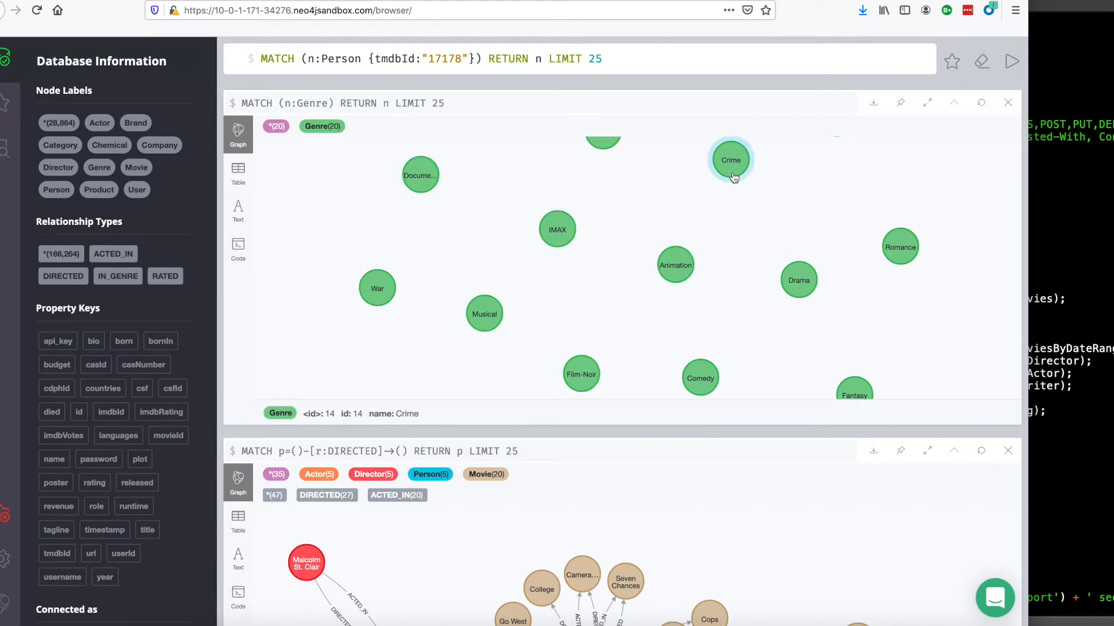
left_click(420, 175)
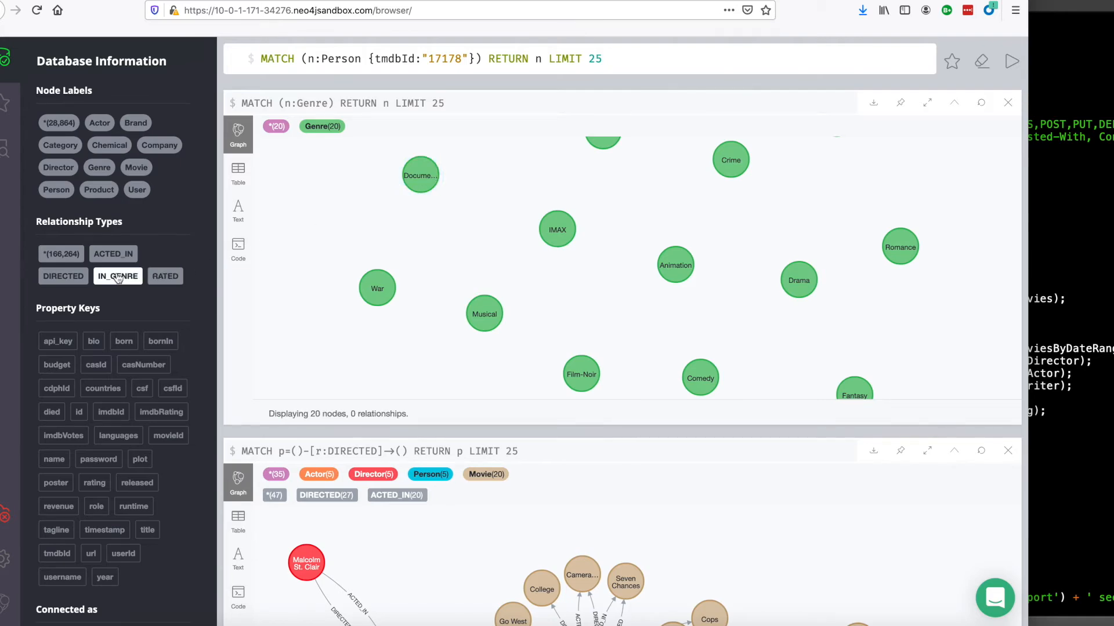
Expand the Documentary genre node to load 100 of its IN_GENRE connected movies
left_click(420, 175)
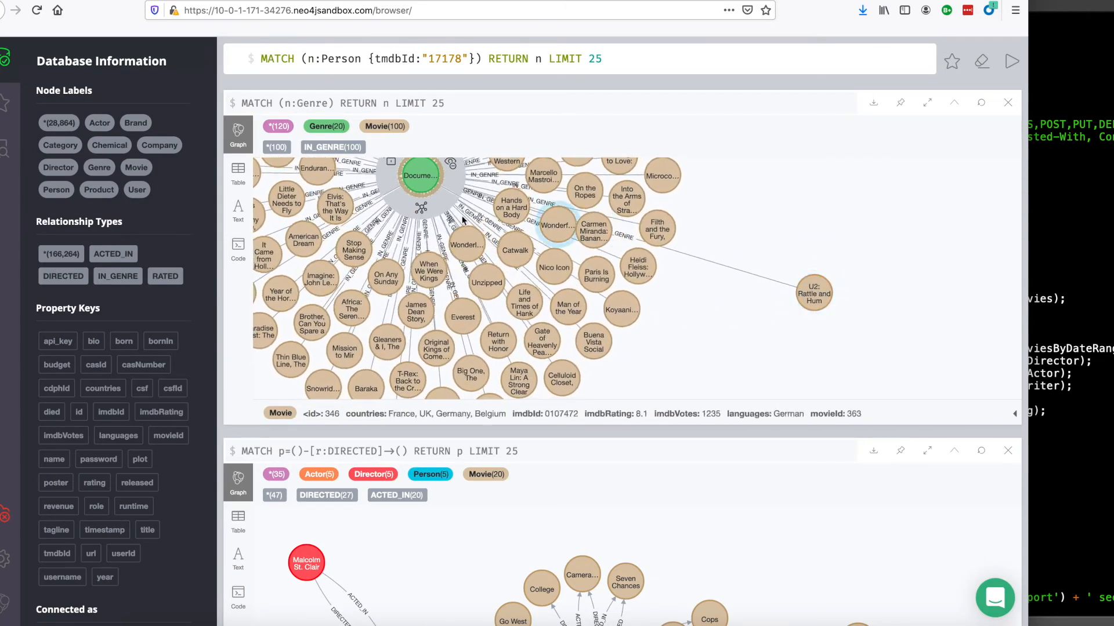
left_click(419, 175)
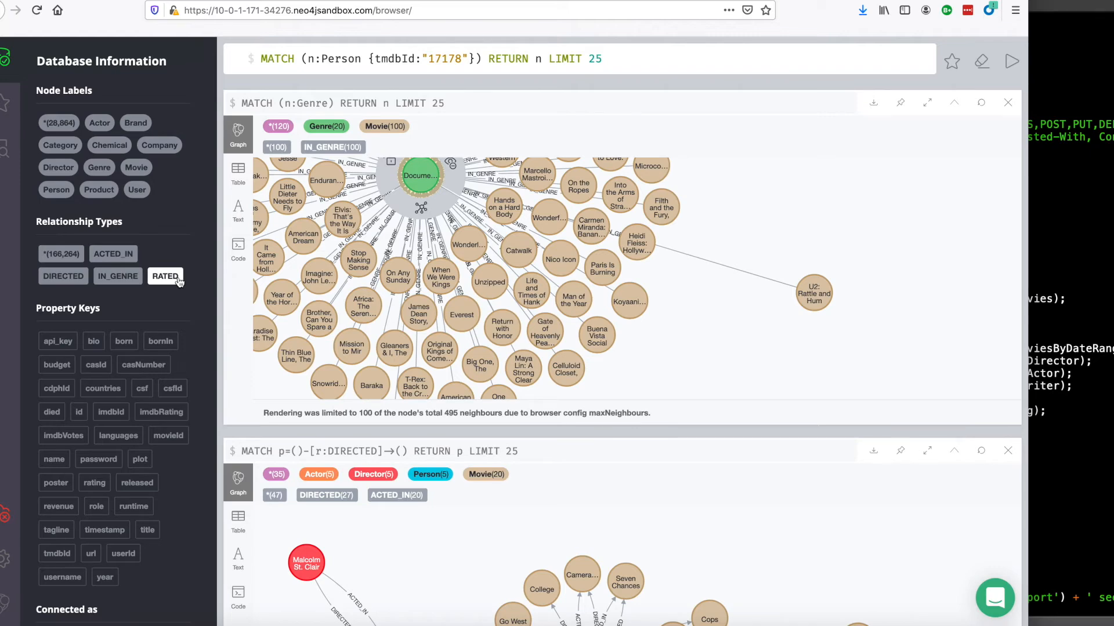
mouse_move(137, 189)
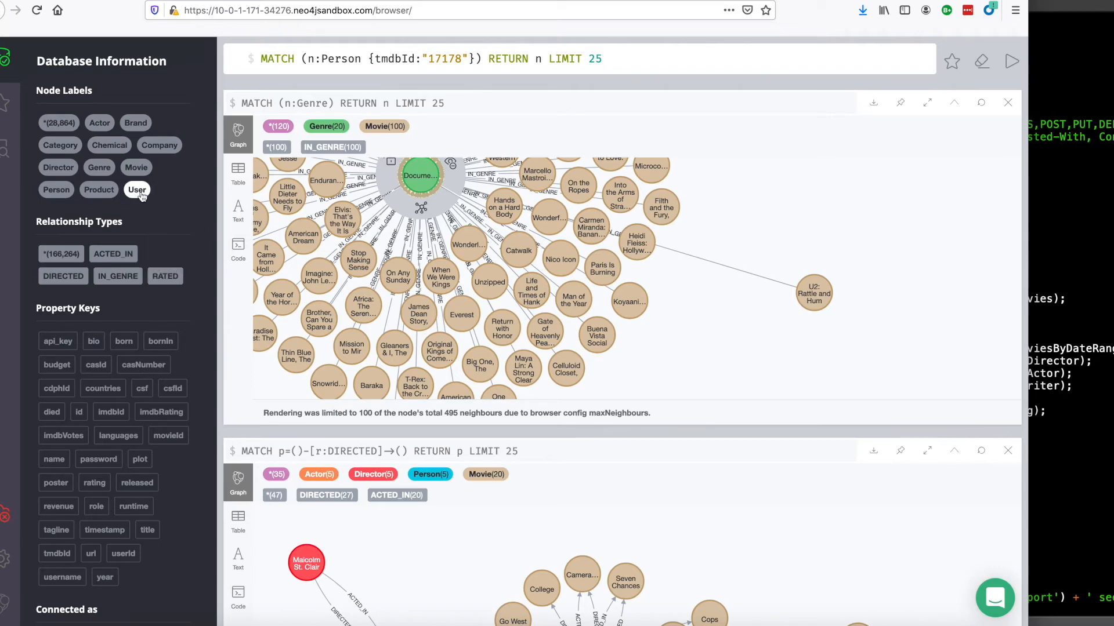
List 25 User nodes, inspect one user, and view the results as raw records with names and userIds
left_click(136, 189)
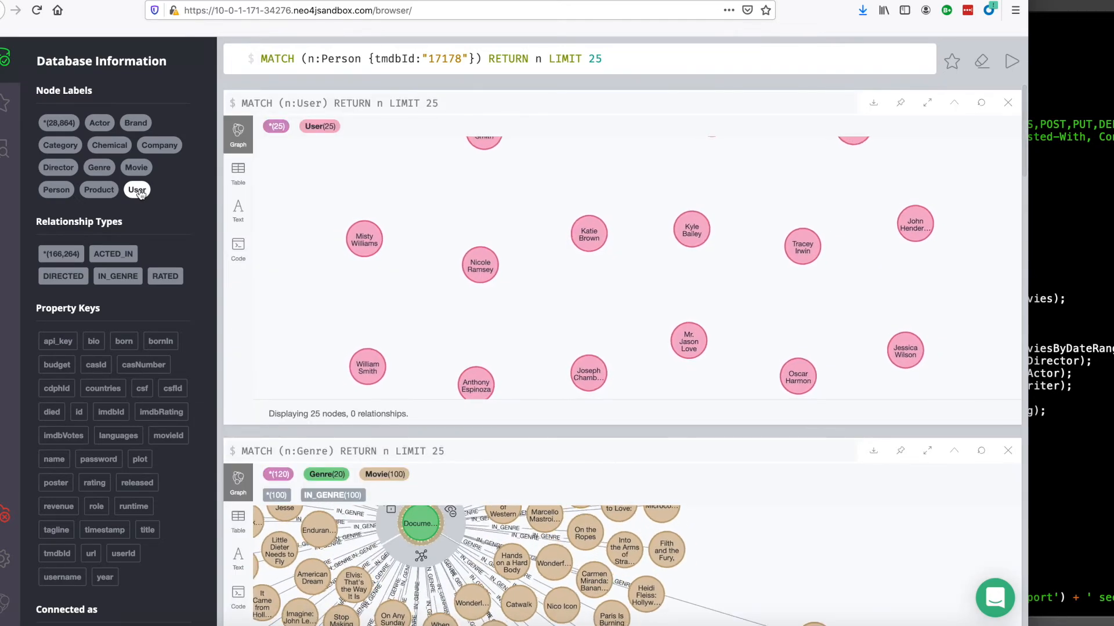
left_click(479, 268)
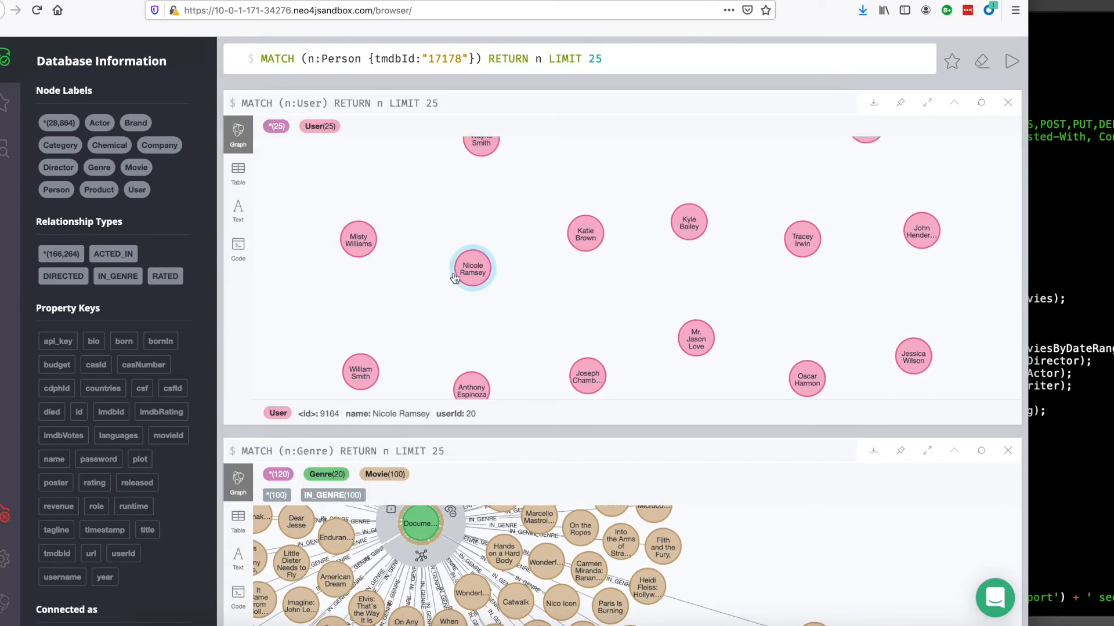
left_click(688, 214)
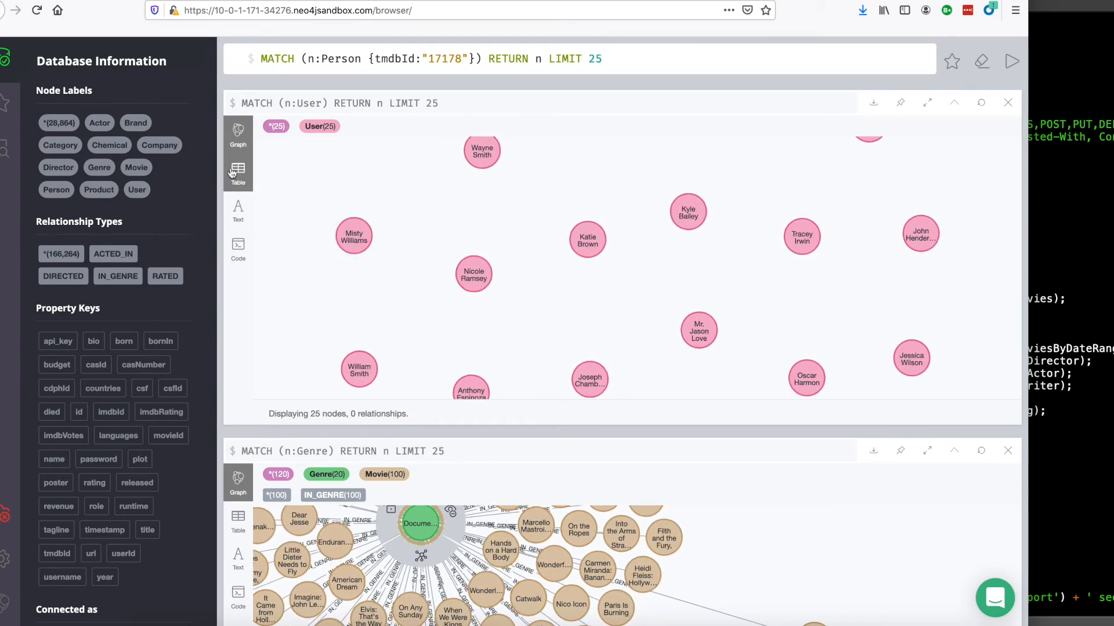
left_click(238, 170)
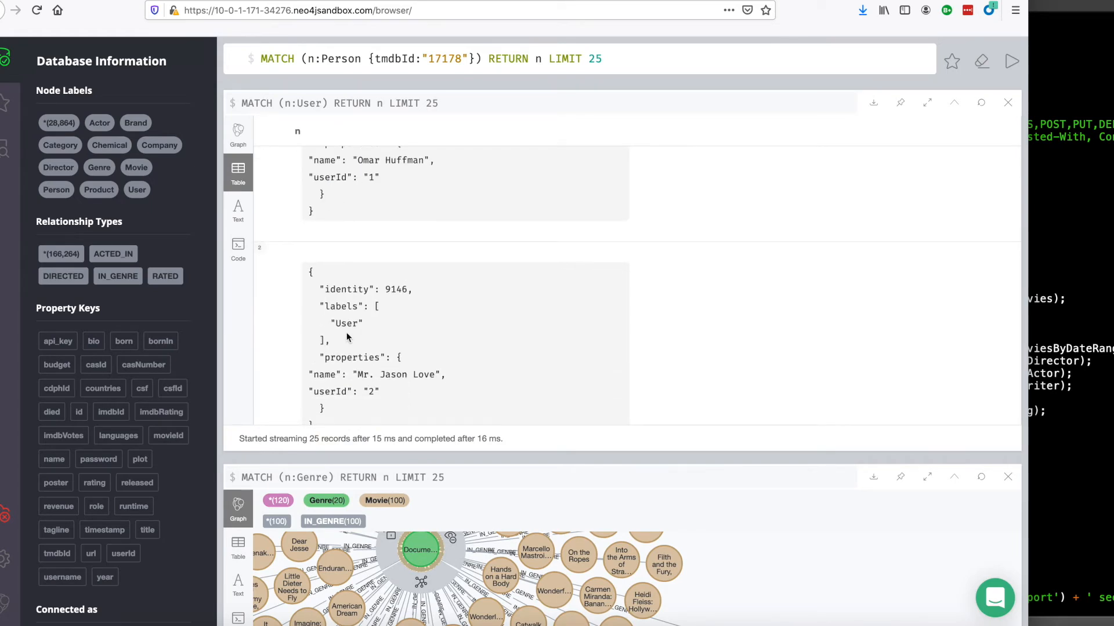
scroll("down", 3)
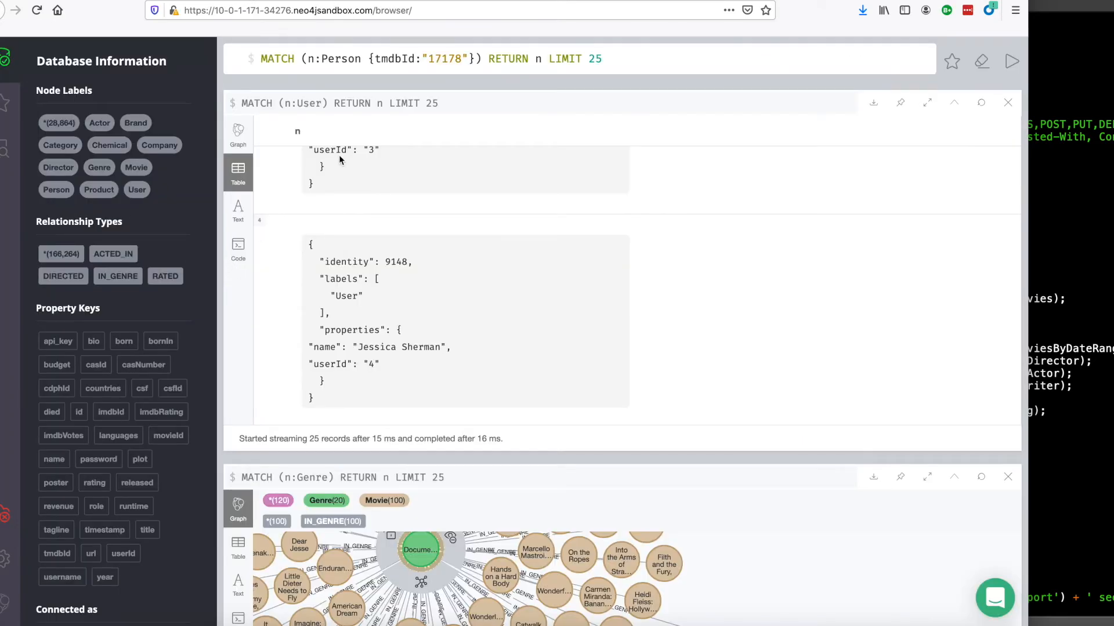
scroll("up", 3)
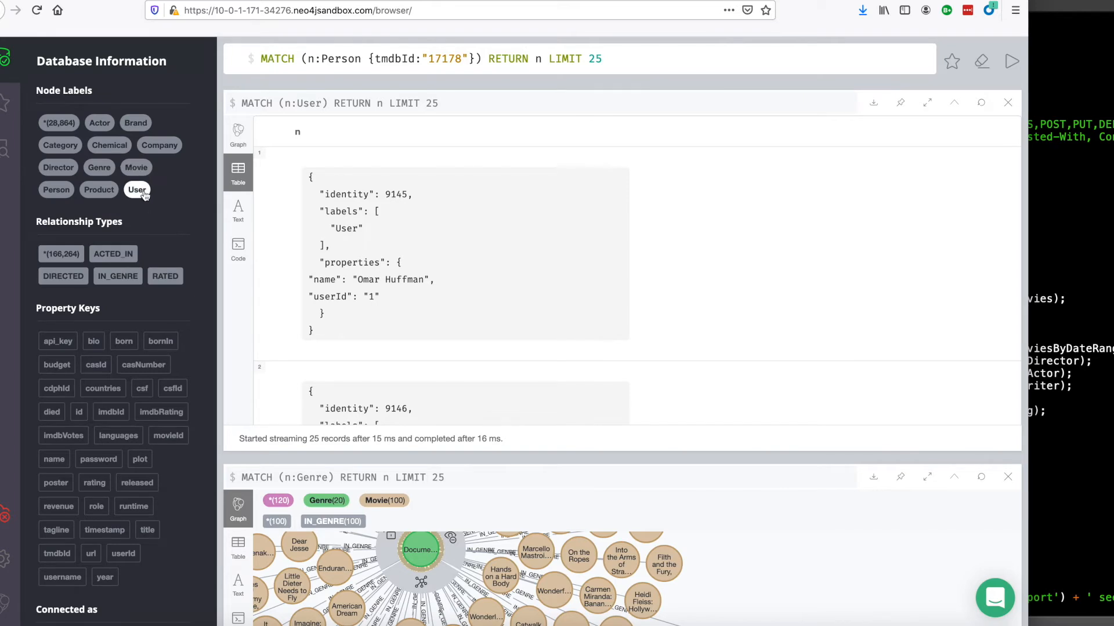
Rerun the User listing and view the 25 users as a graph
left_click(137, 189)
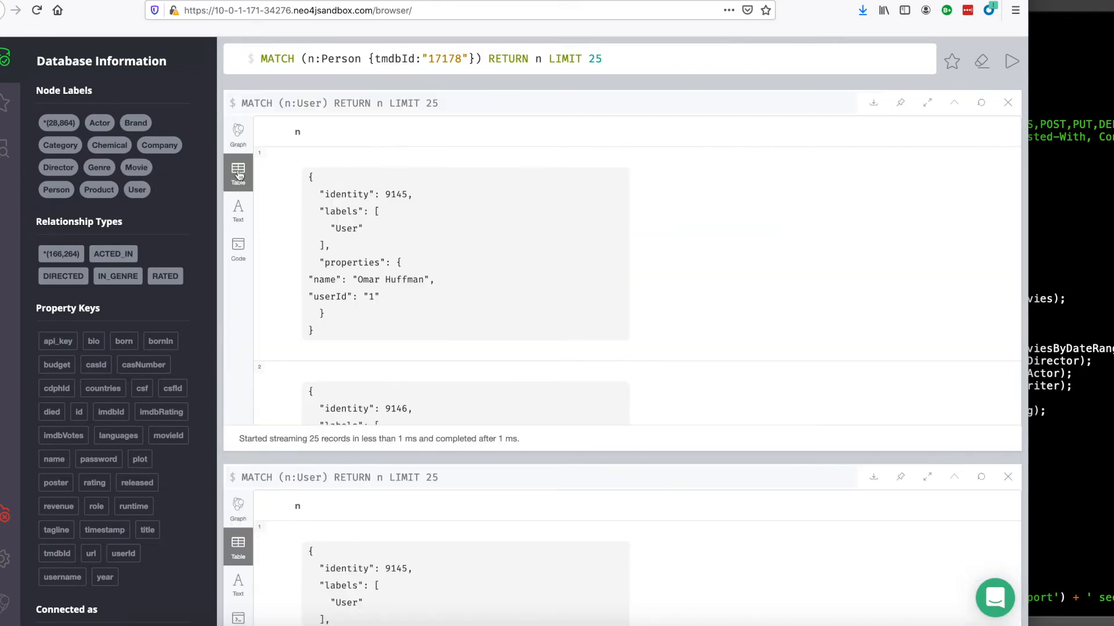
left_click(237, 132)
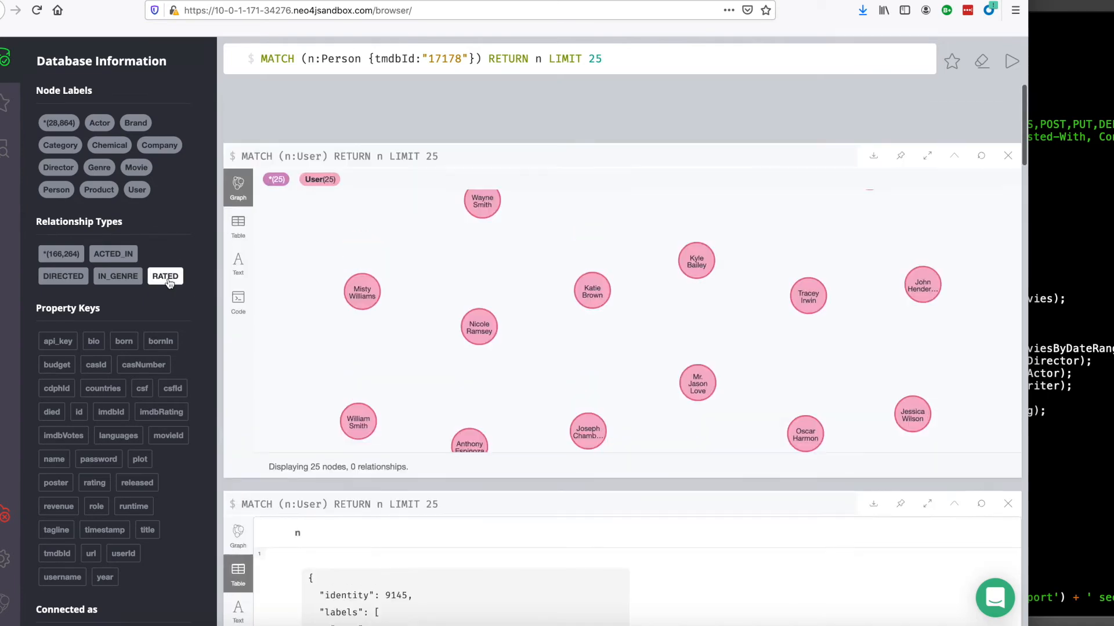
Expand 25 RATED relationships linking users to Toy Story and read several users' rating values
left_click(164, 277)
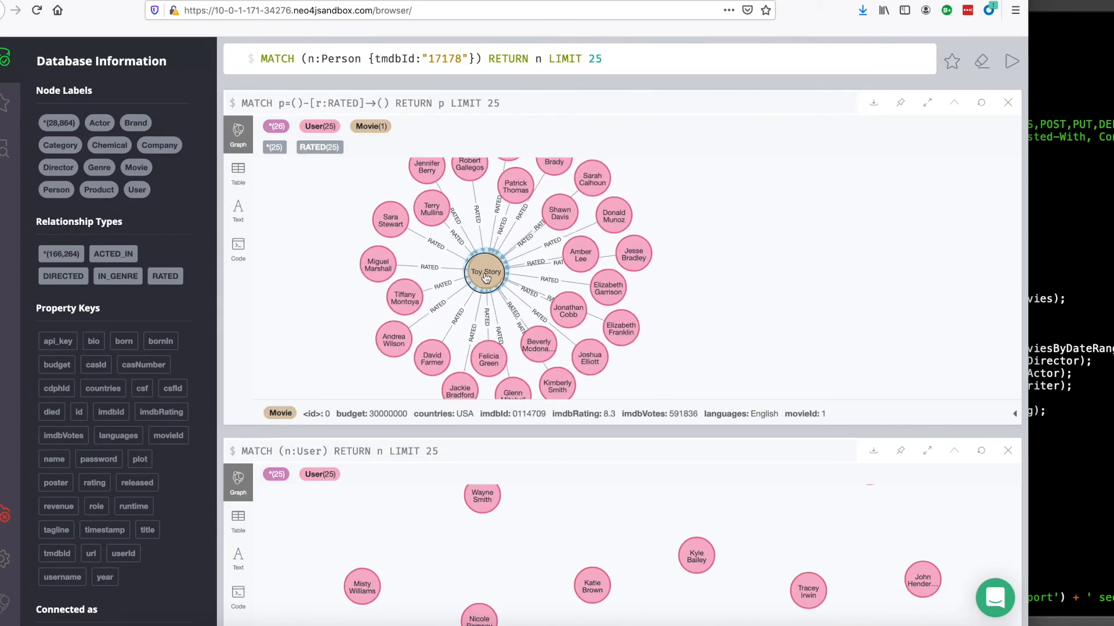
left_click(389, 222)
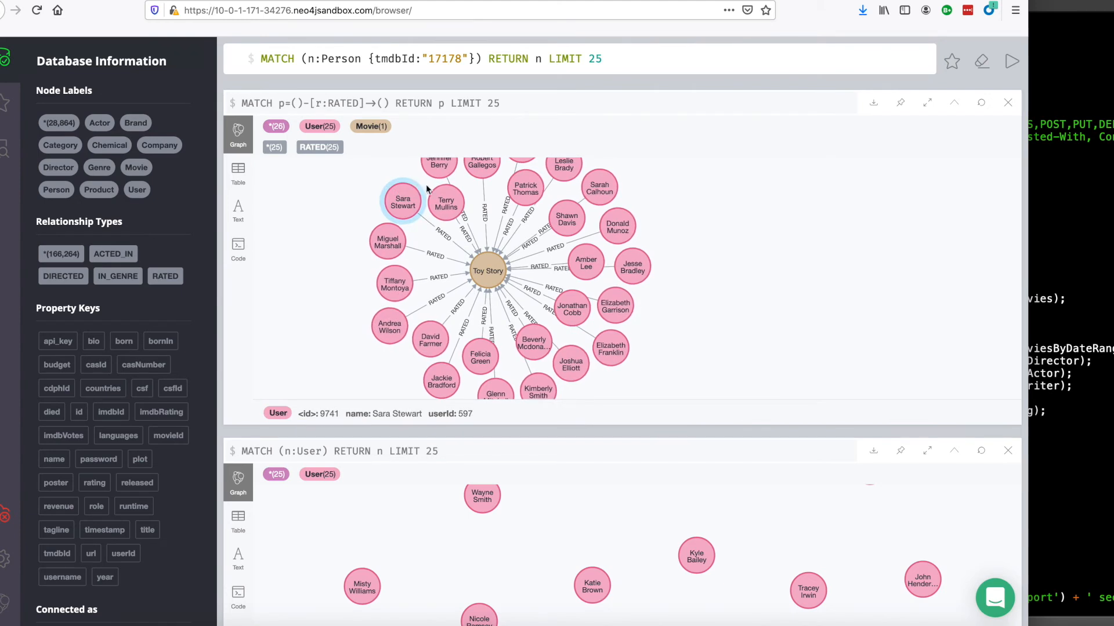
left_click(487, 270)
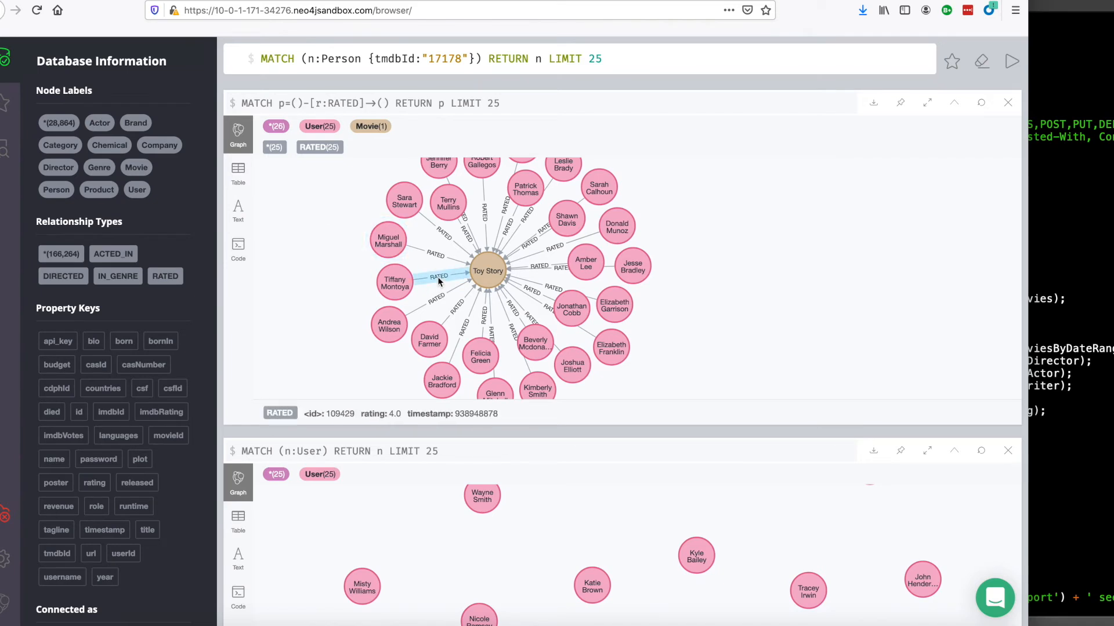
left_click(435, 254)
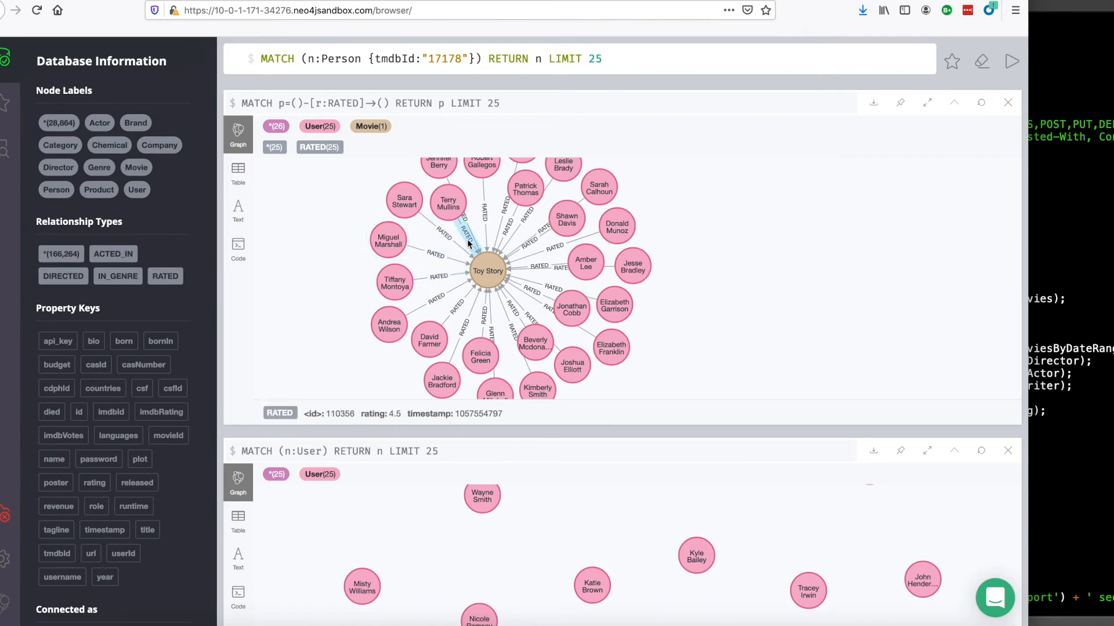
left_click(462, 324)
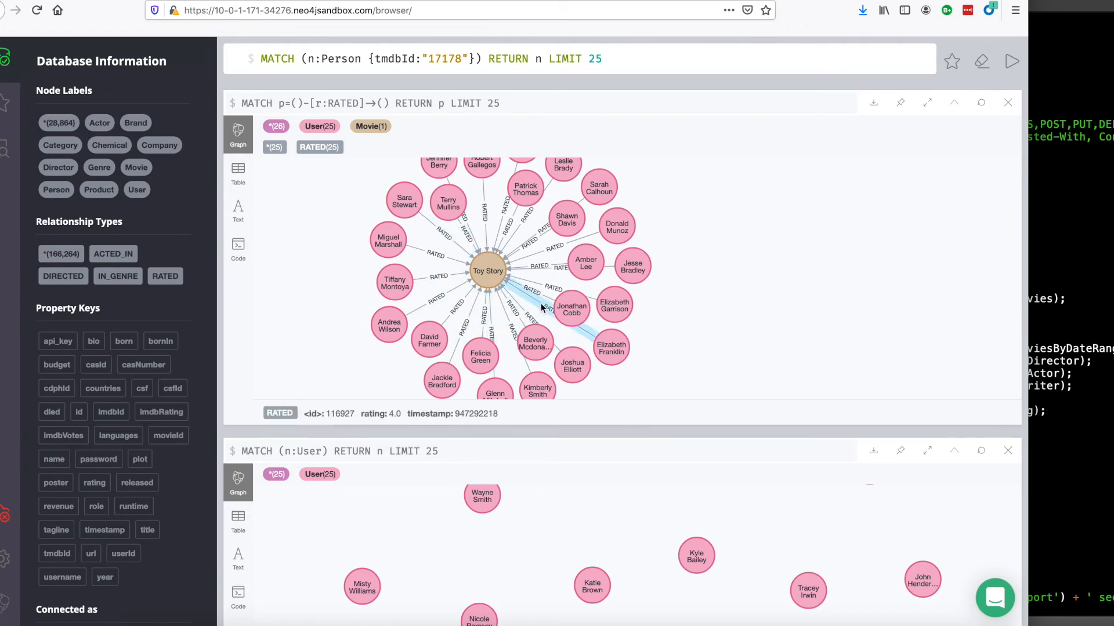
Clear the selection, inspect another user and view their 5.0 rating of Toy Story
left_click(529, 241)
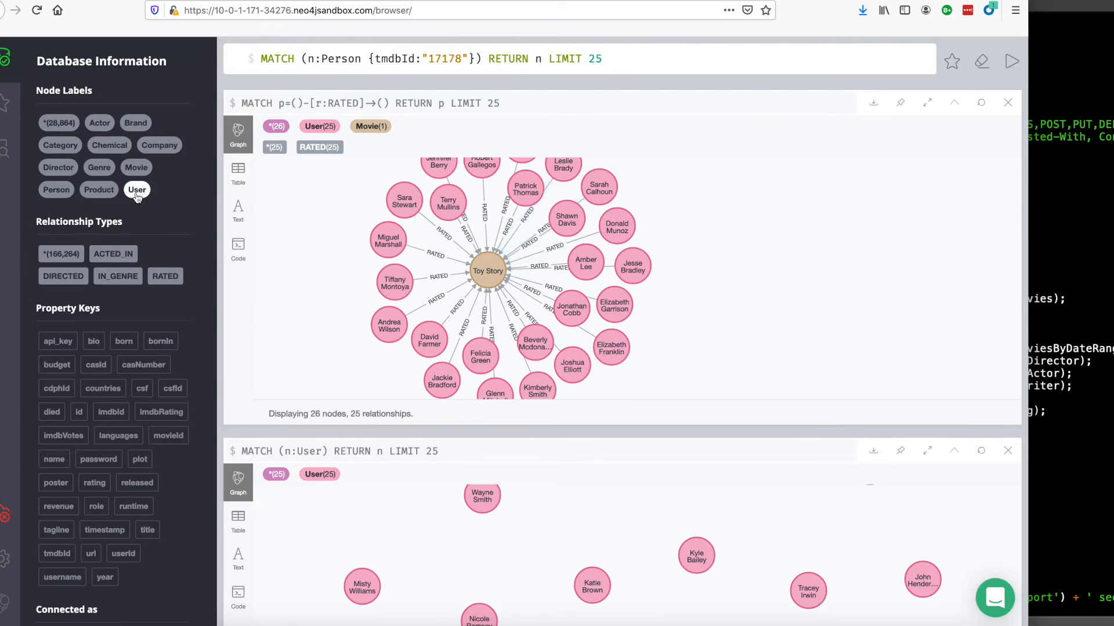
left_click(389, 326)
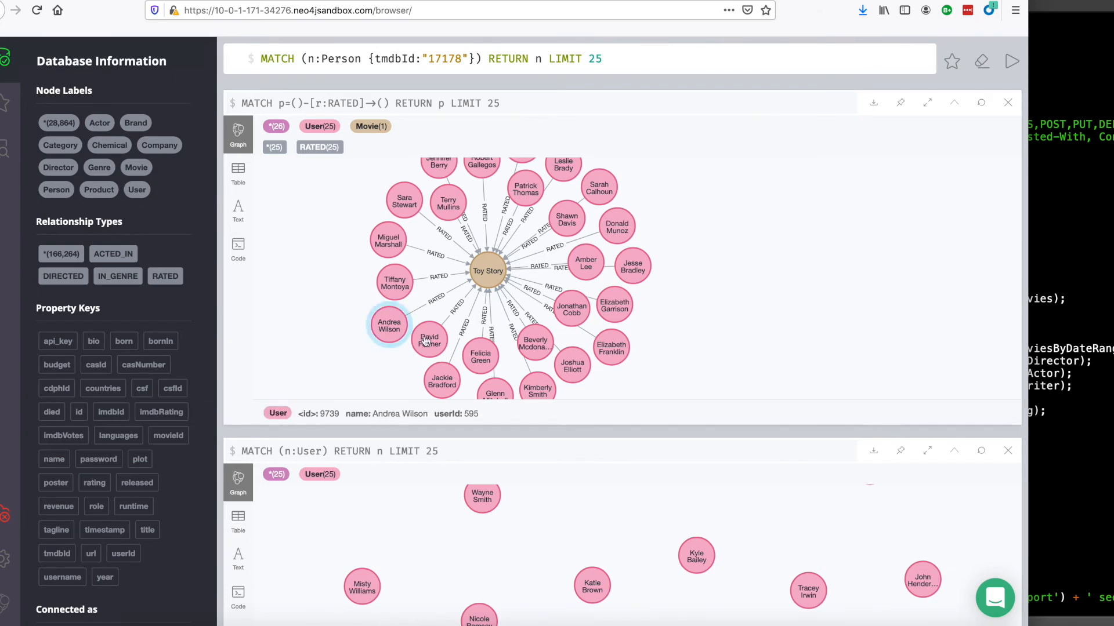
left_click(435, 276)
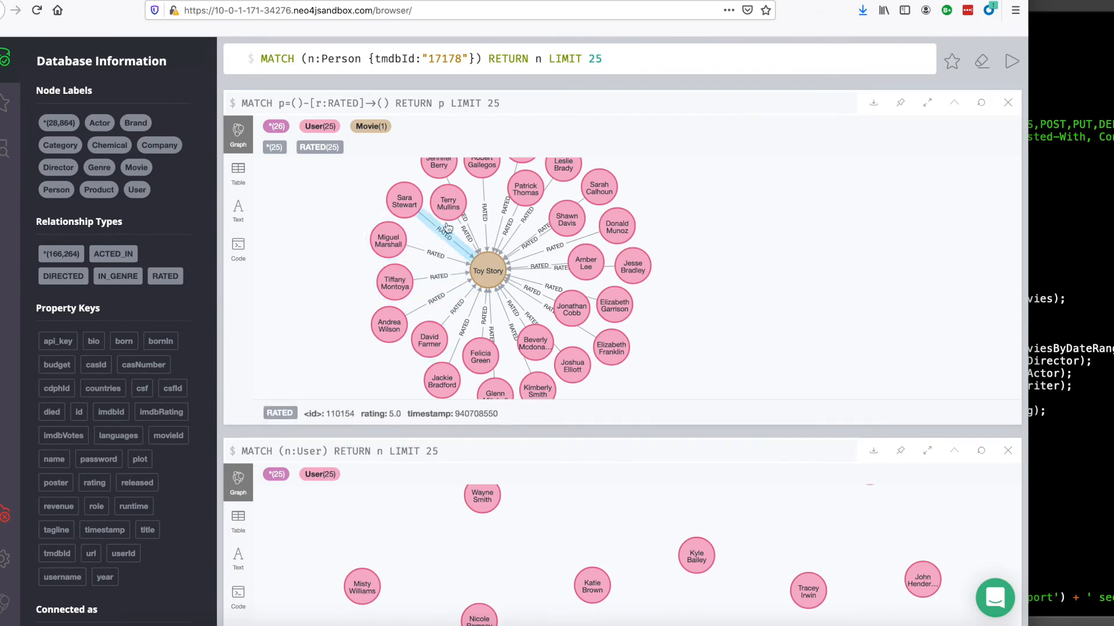
left_click(448, 204)
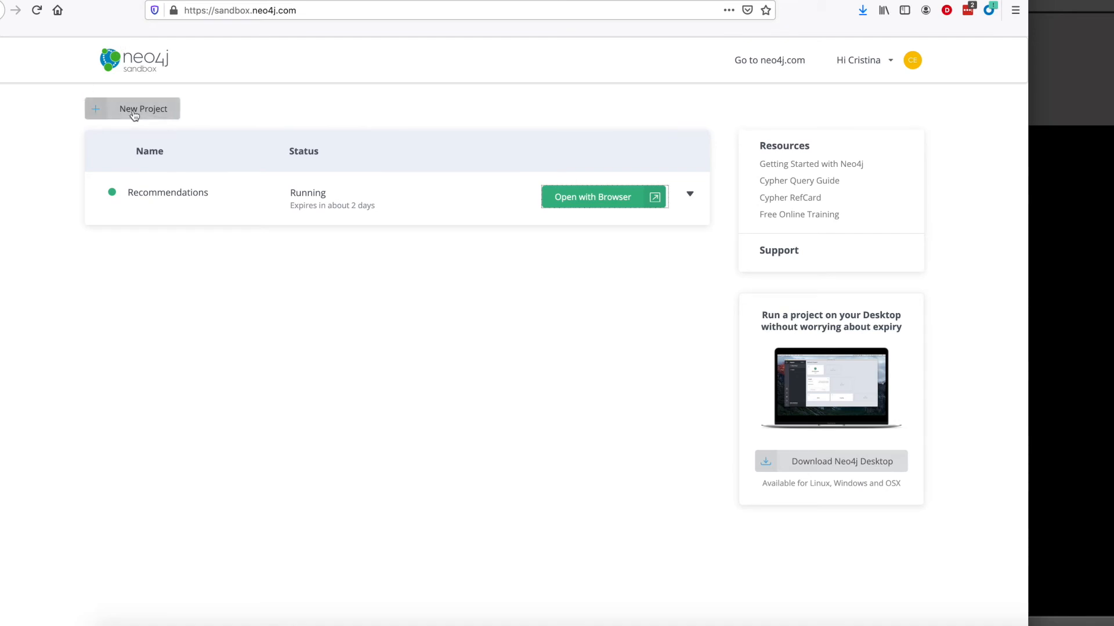
mouse_move(220, 250)
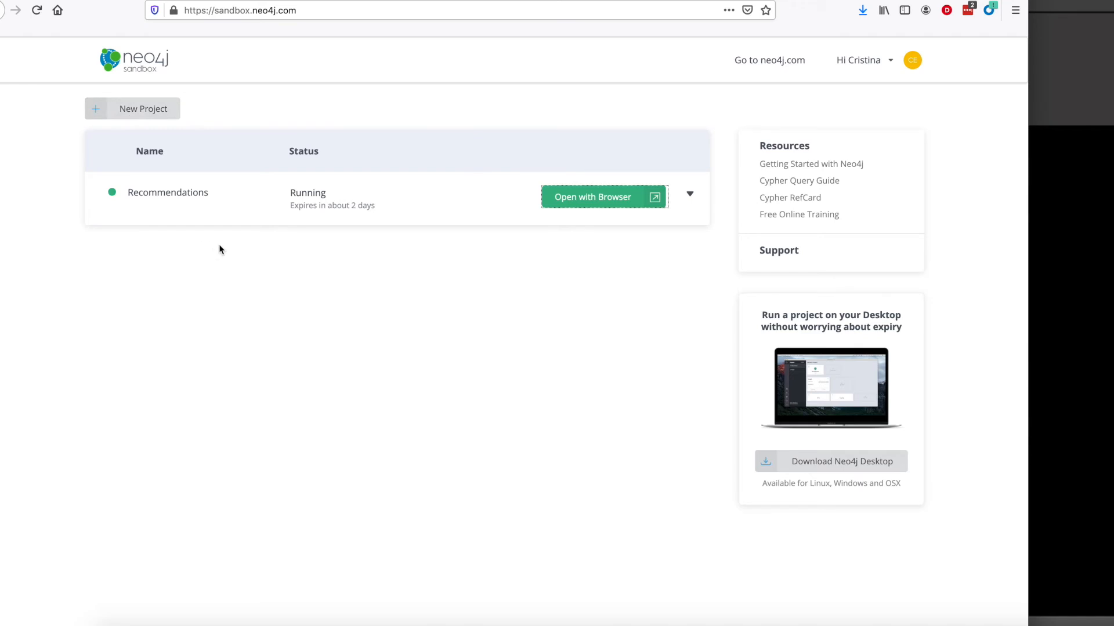
mouse_move(388, 217)
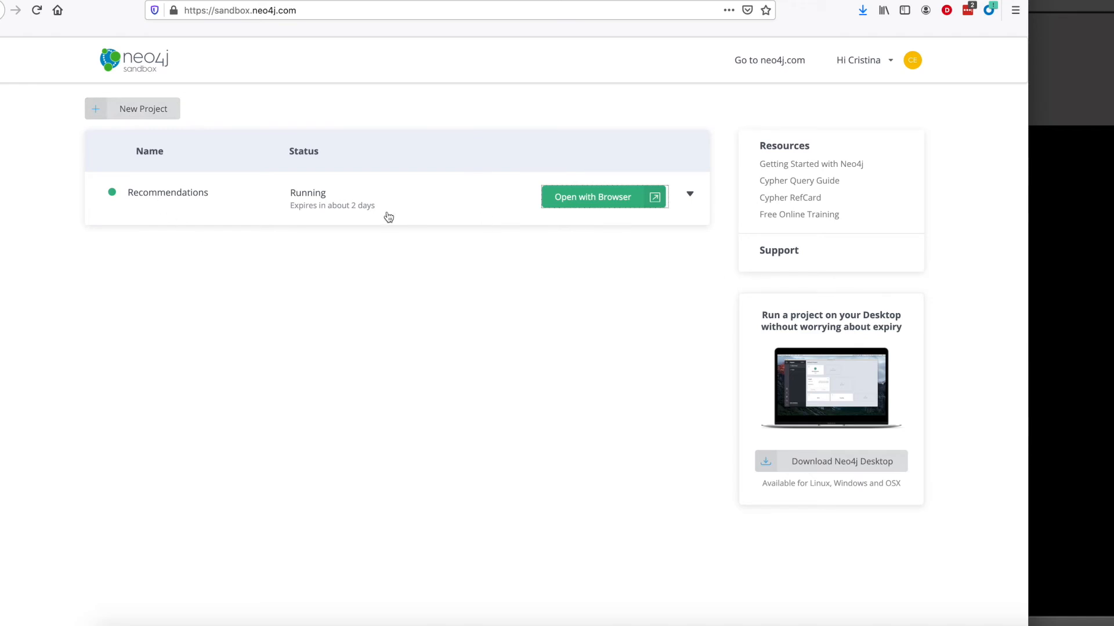
Expand the running Recommendations project in Neo4j Sandbox to show its Actions options
left_click(687, 193)
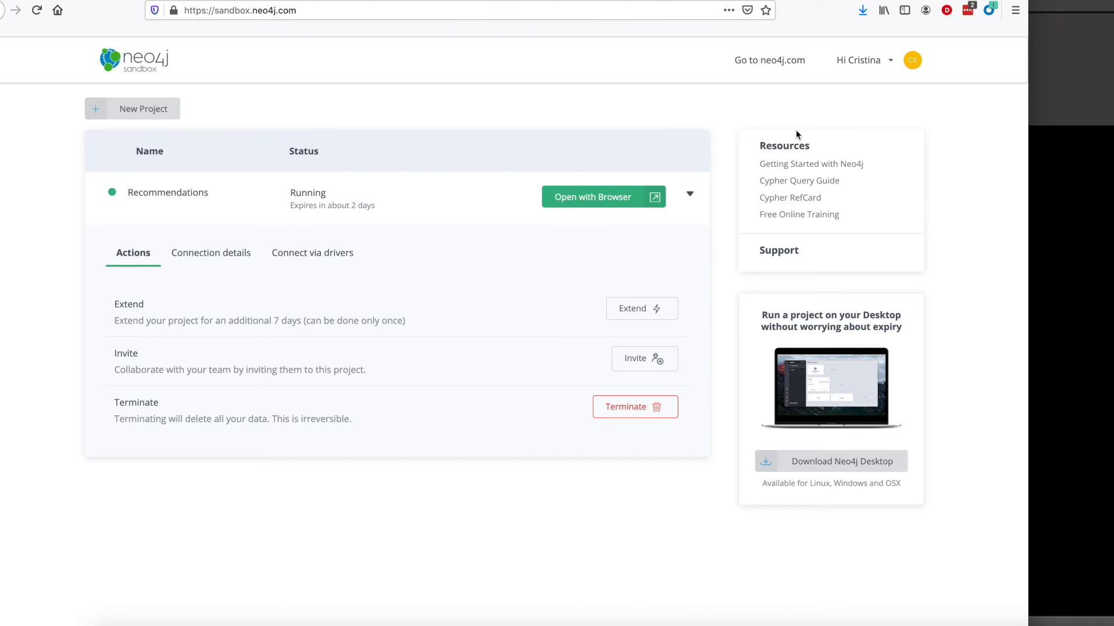
mouse_move(203, 182)
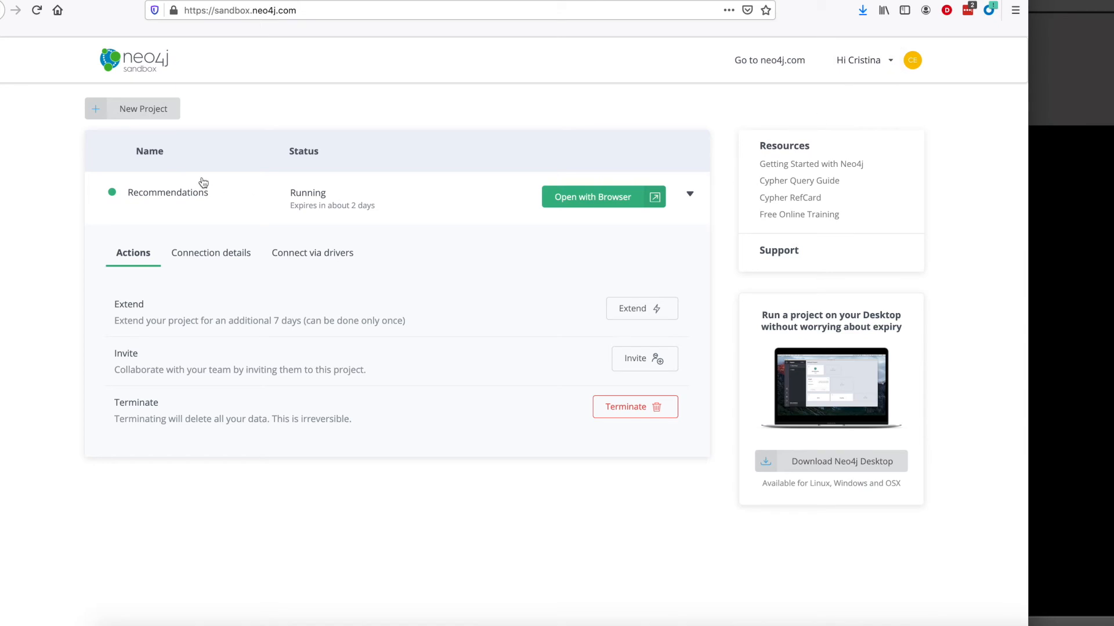
mouse_move(155, 192)
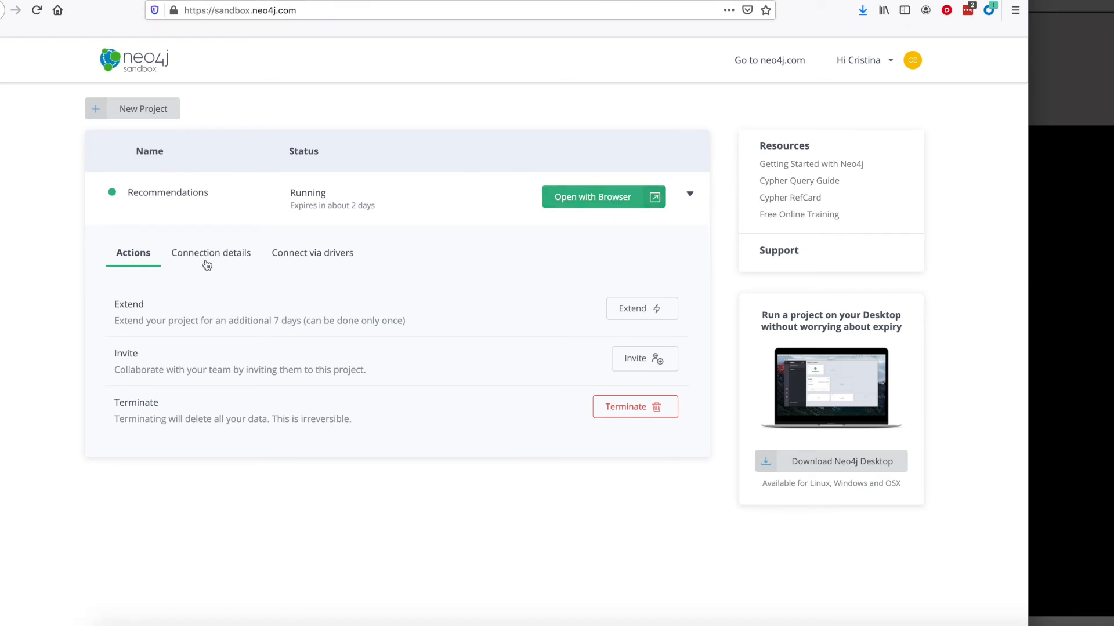
Show the sandbox Connection details and open flask-api/app.py to compare username, password and Bolt URL
left_click(210, 251)
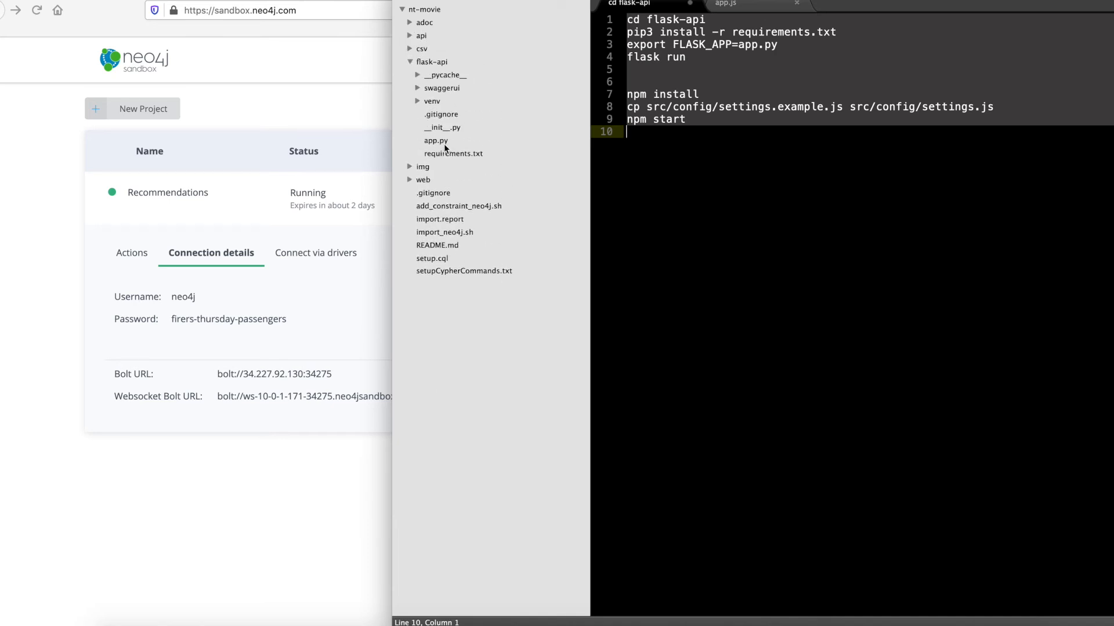
left_click(435, 140)
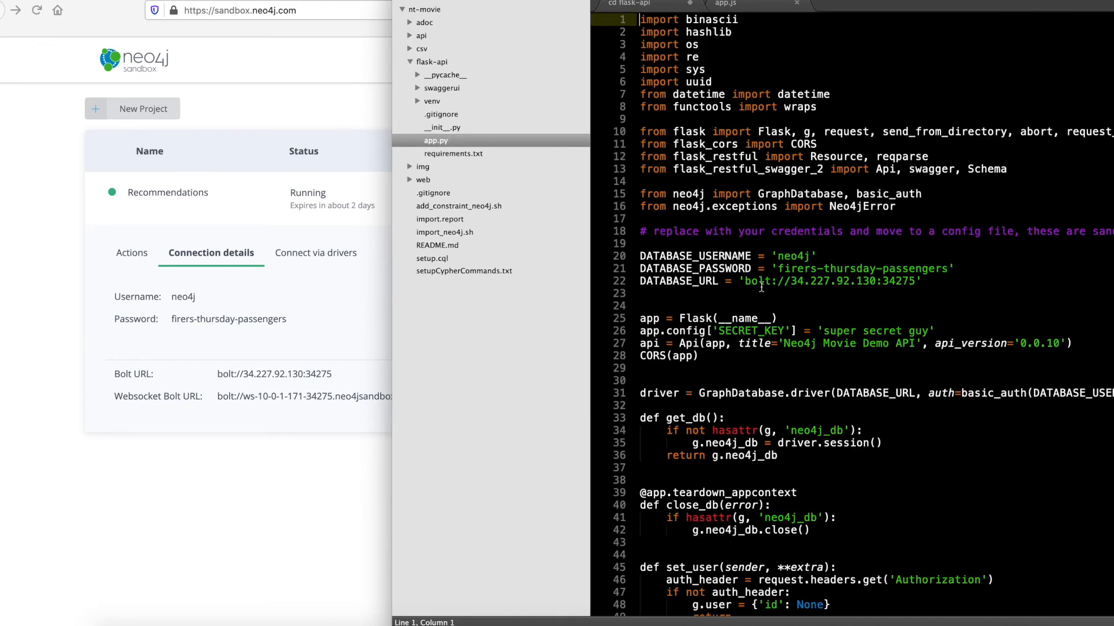
mouse_move(825, 260)
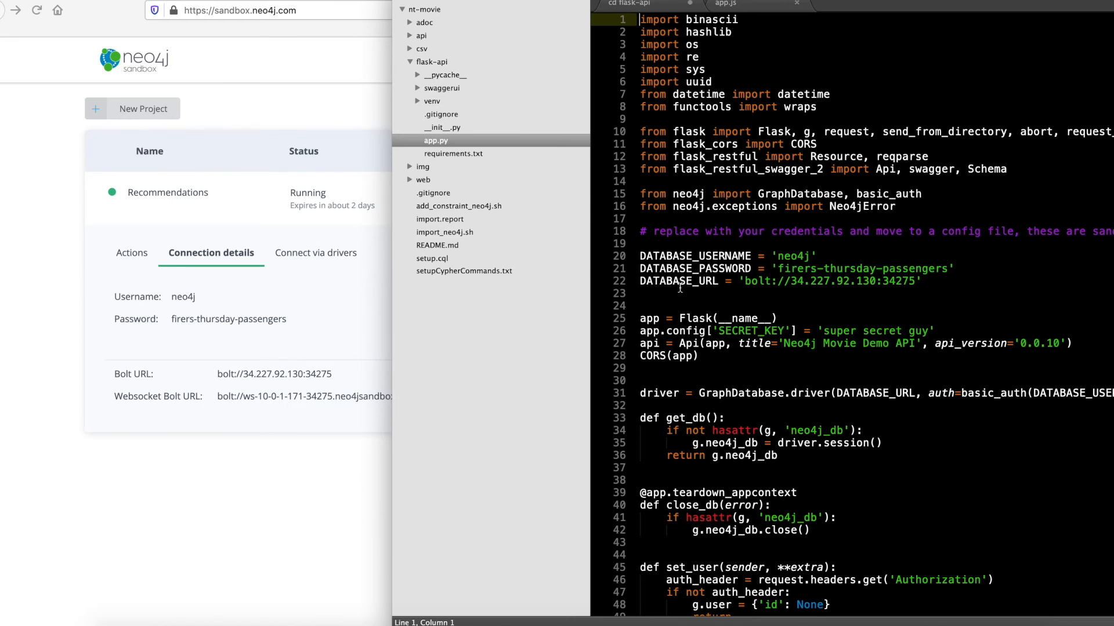
mouse_move(789, 258)
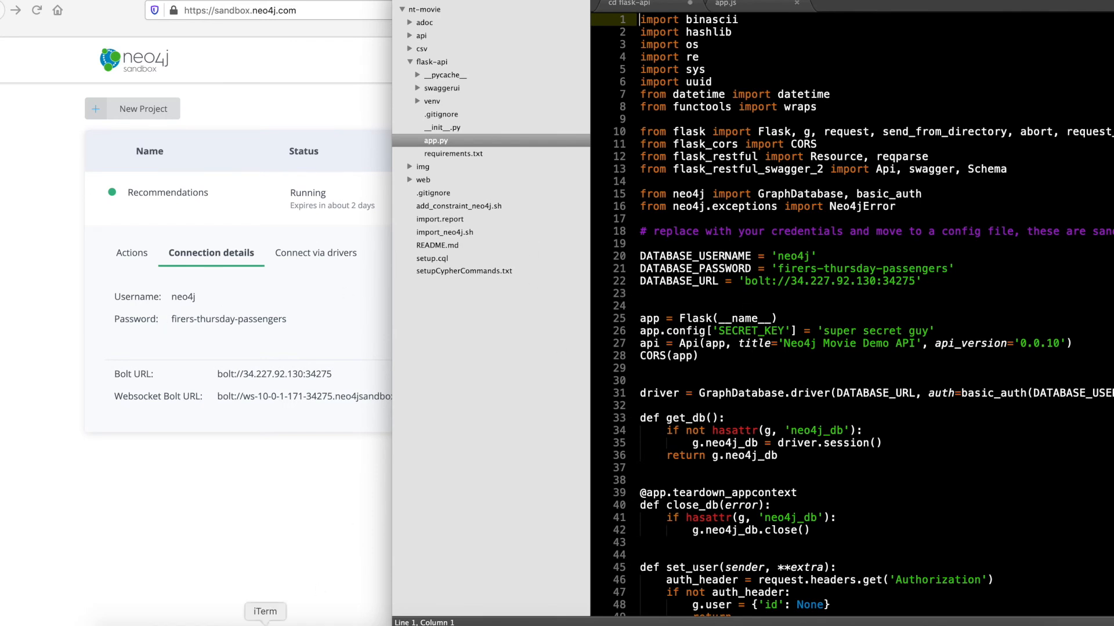
In iTerm, leave the current folder and cd into flask-api
left_click(265, 611)
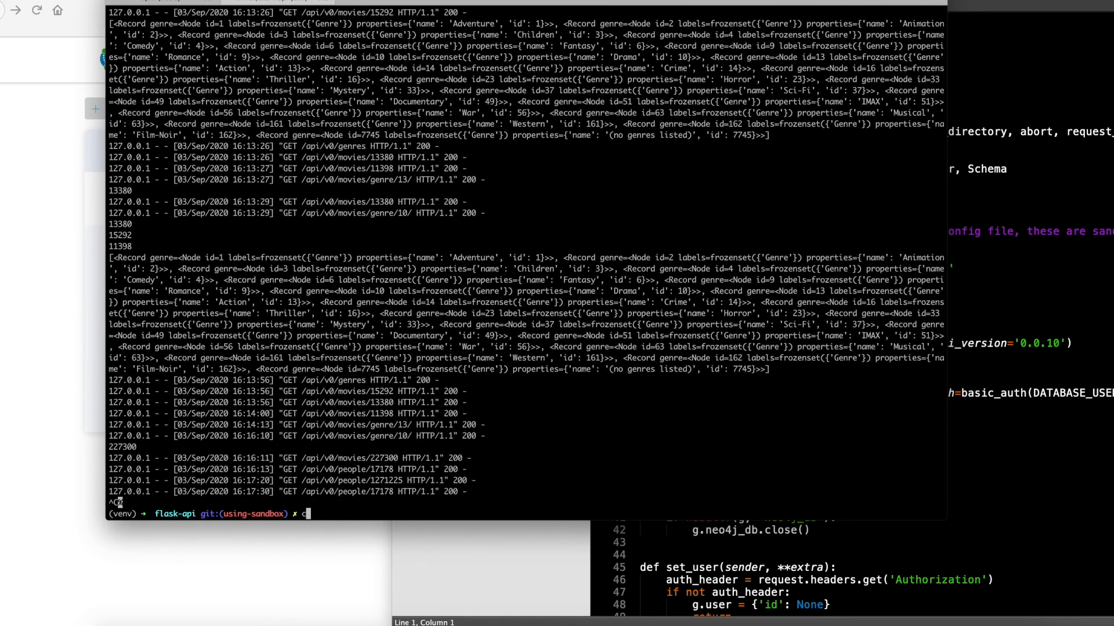
type("cd ..")
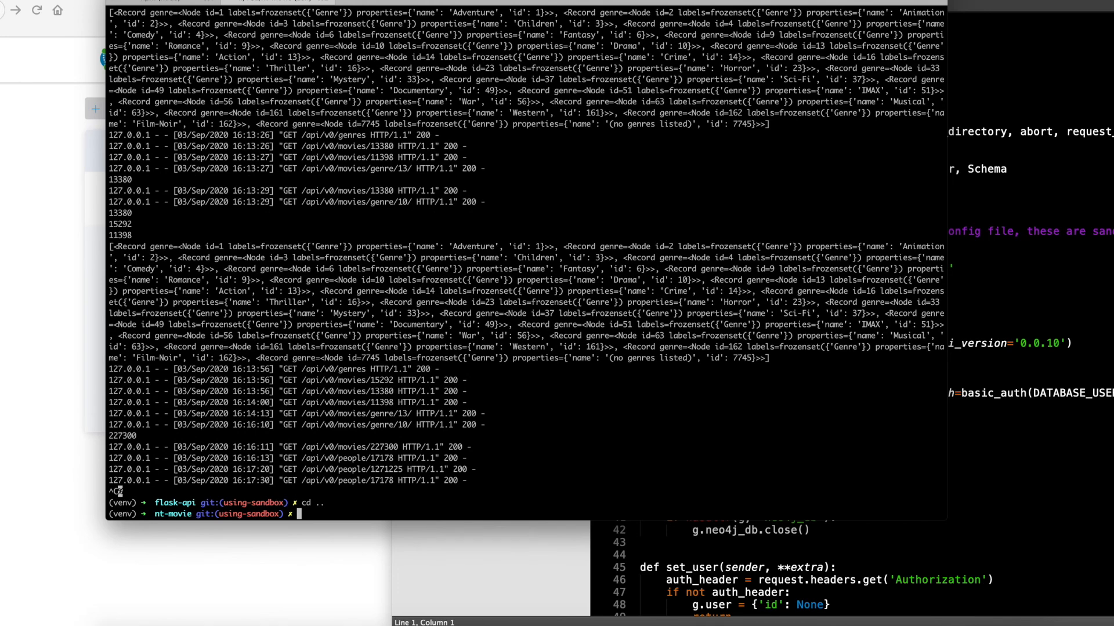
mouse_move(167, 531)
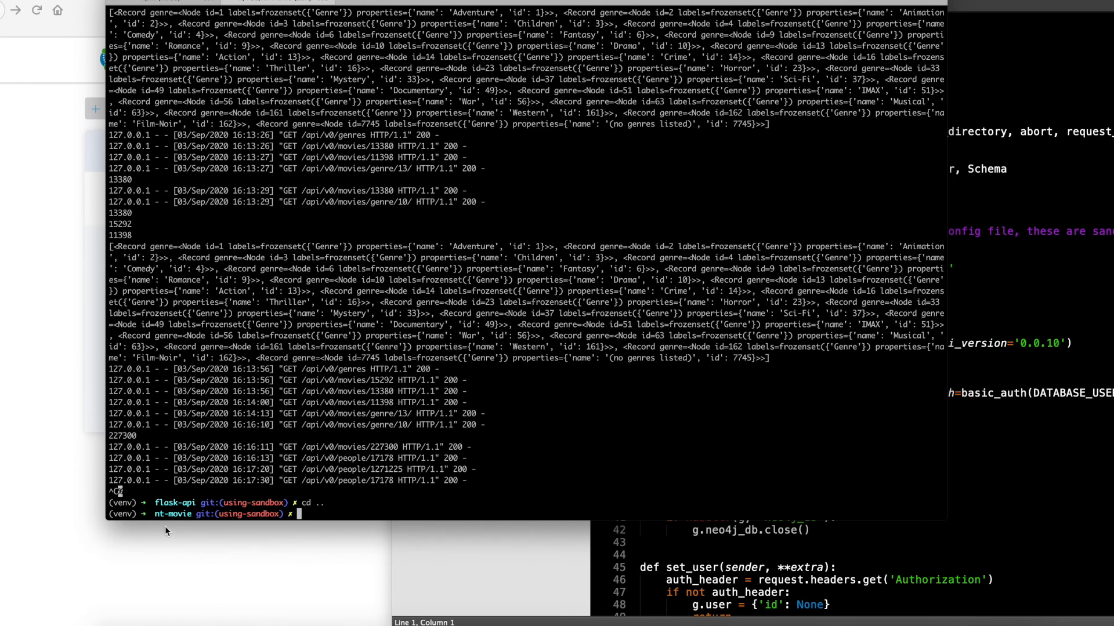
type("cd")
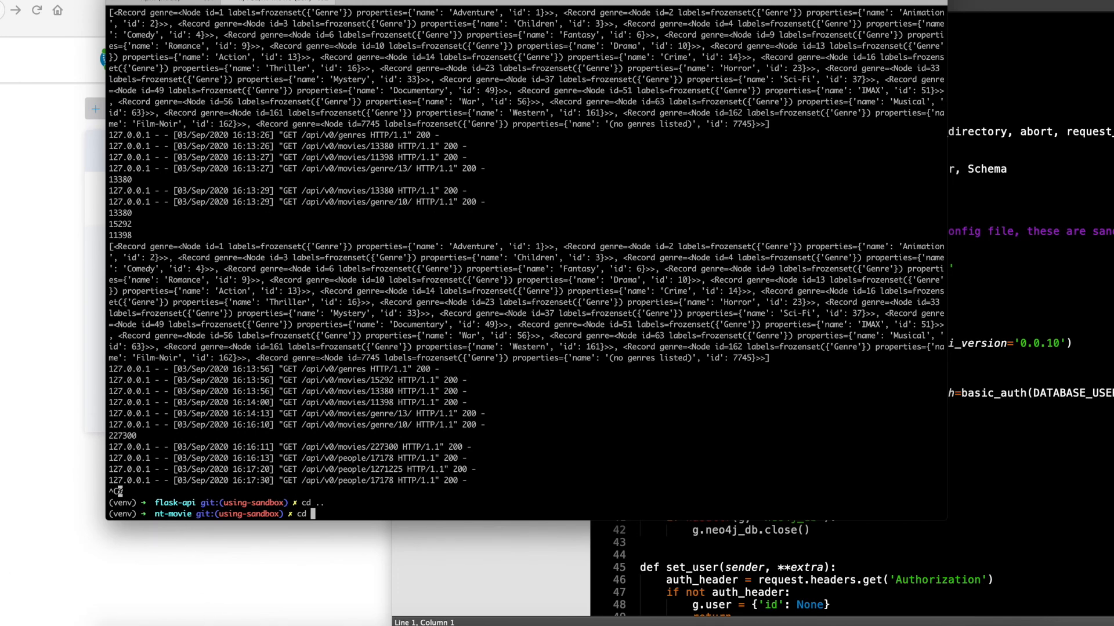
type("f")
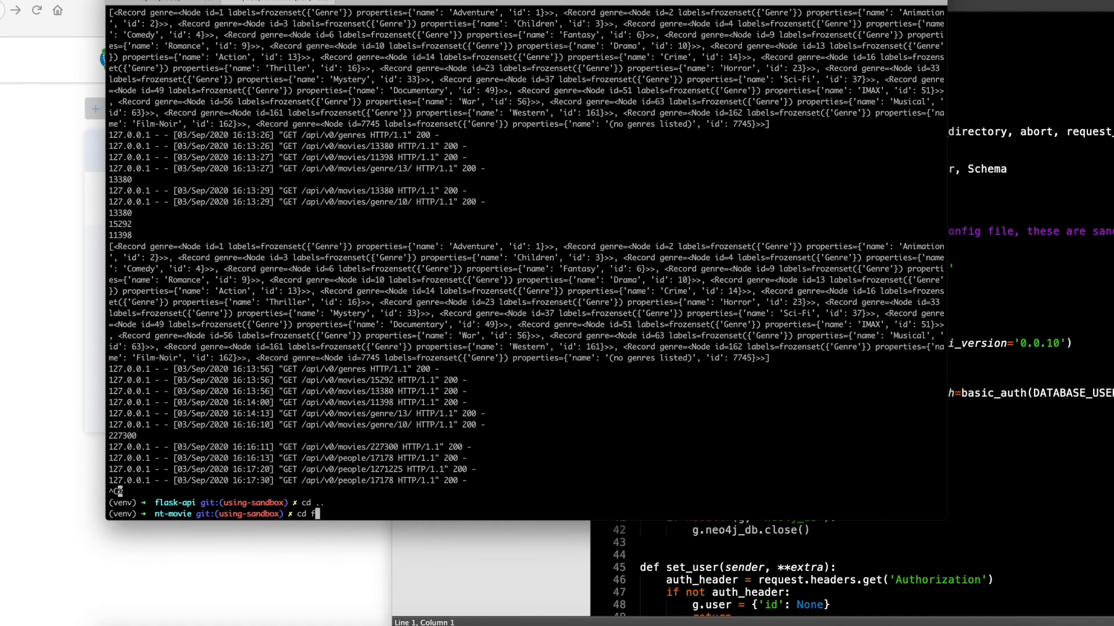
key("Return")
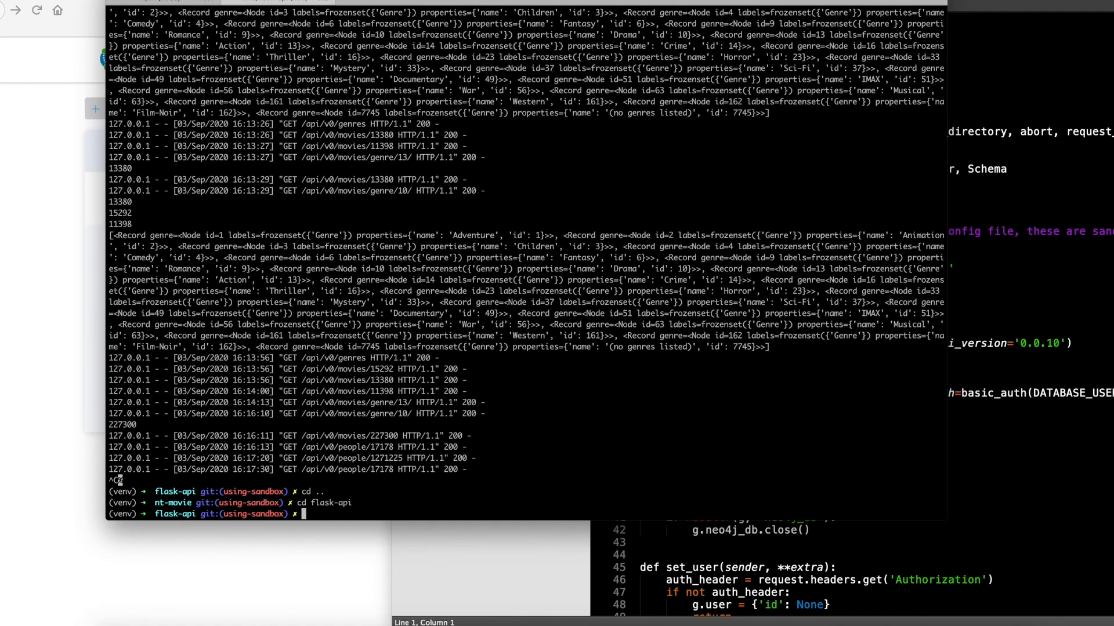
mouse_move(999, 431)
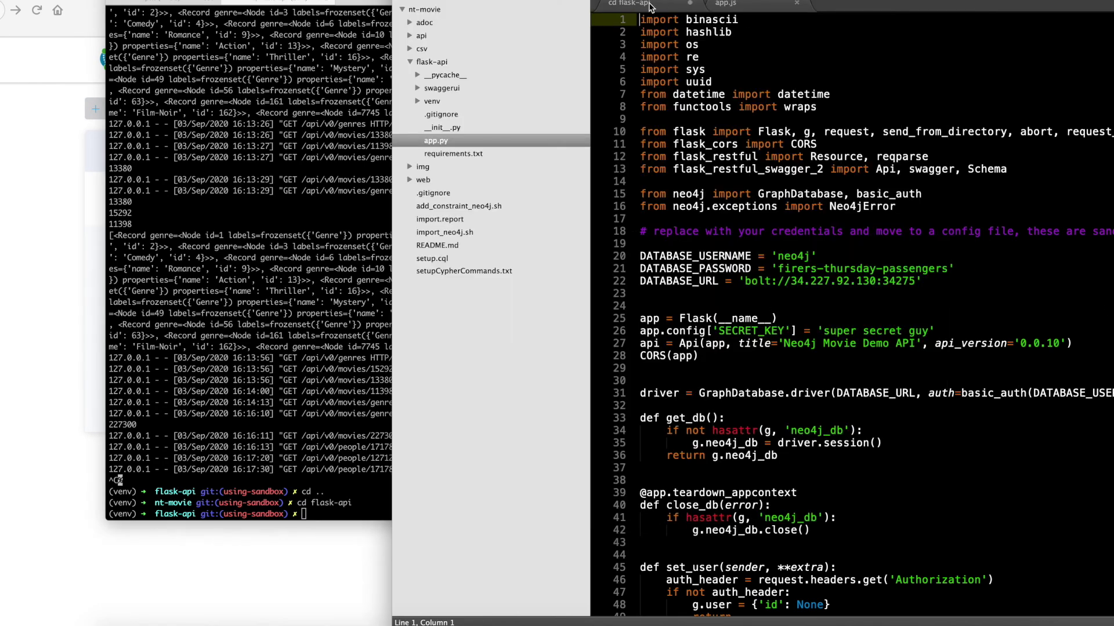
Run pip3 install -r requirements.txt and start flask run serving app.py on 127.0.0.1:5000
left_click(632, 4)
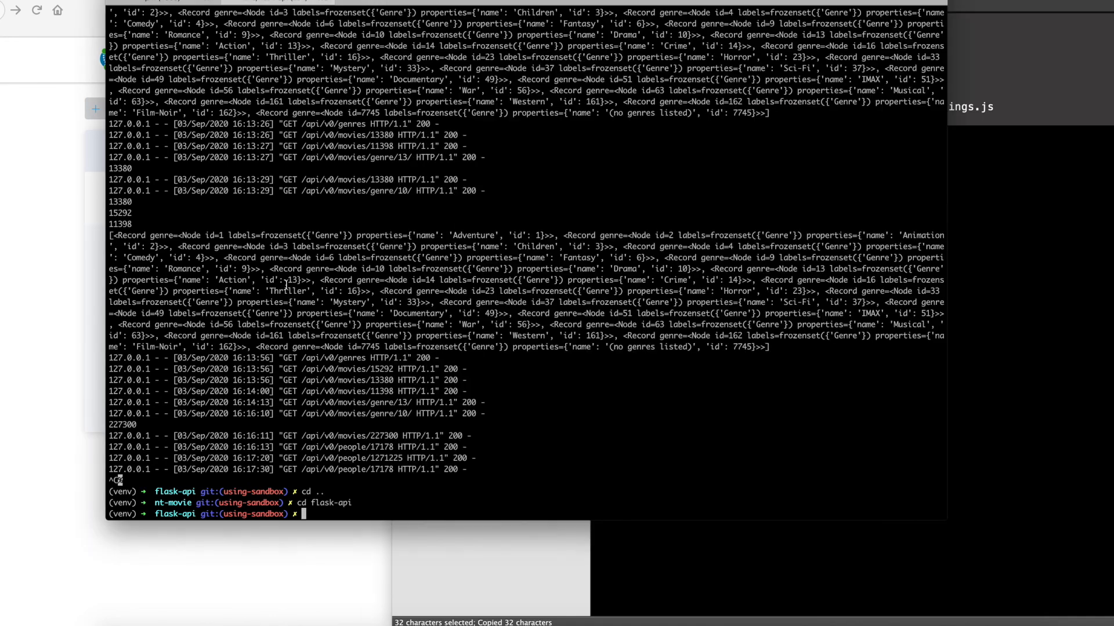
type("pip3 install -r requirements.txt")
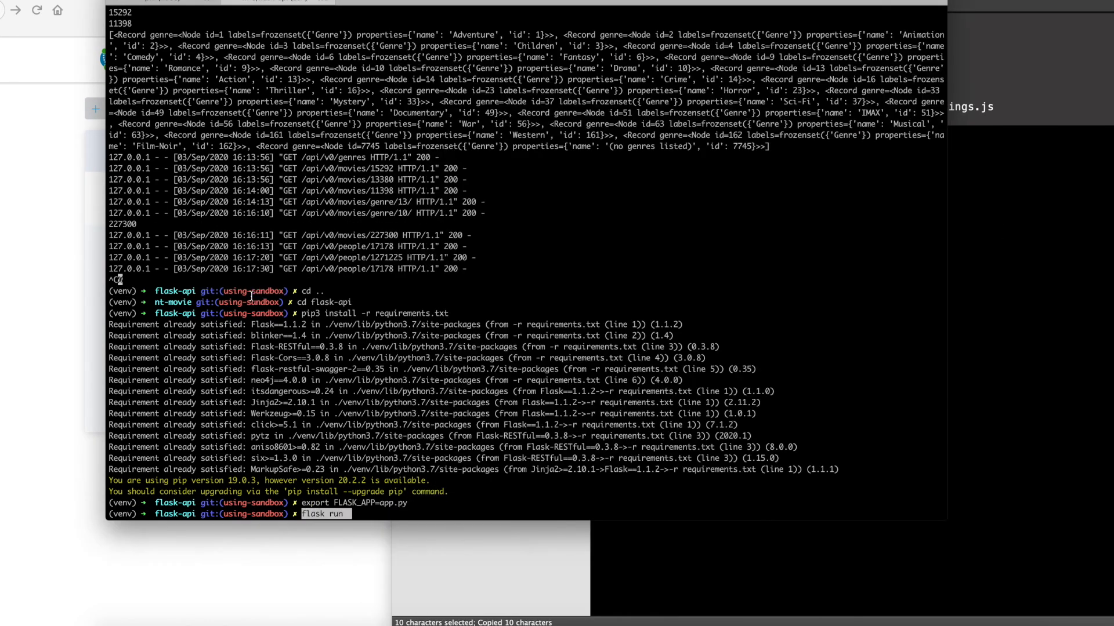
key("Return")
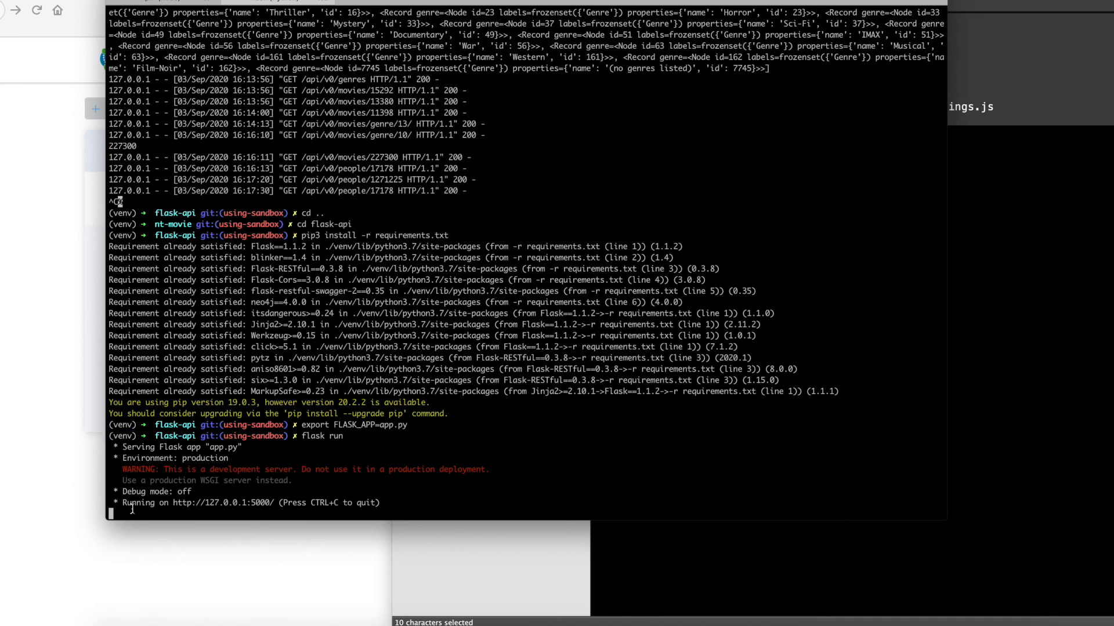
mouse_move(222, 503)
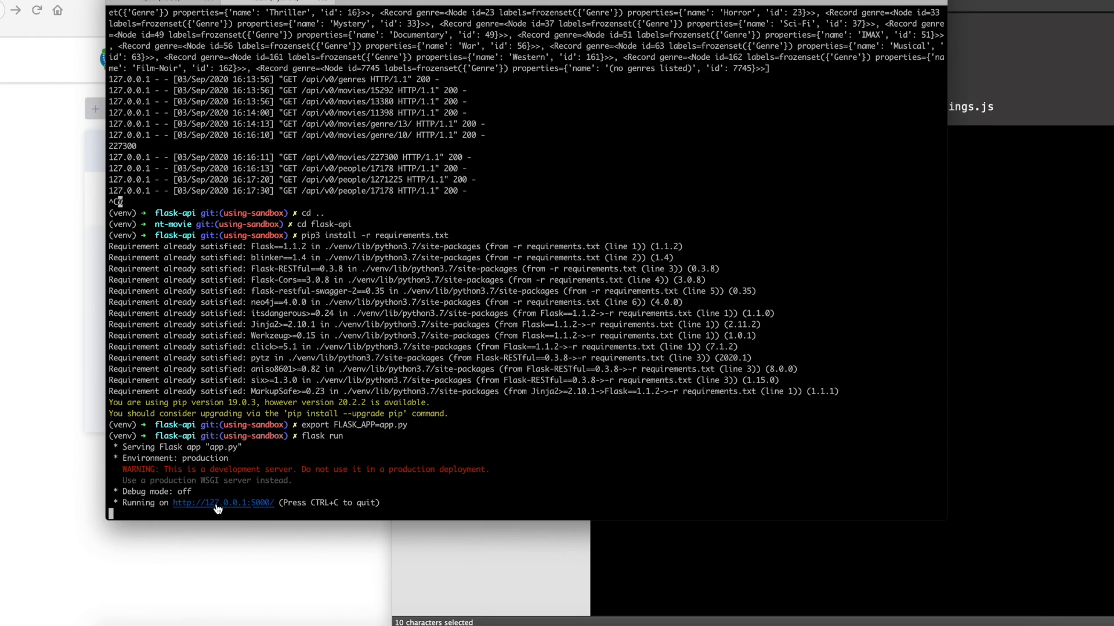
Load 127.0.0.1:5000/docs to show the Neo4j Movie Demo API in Swagger UI
left_click(223, 502)
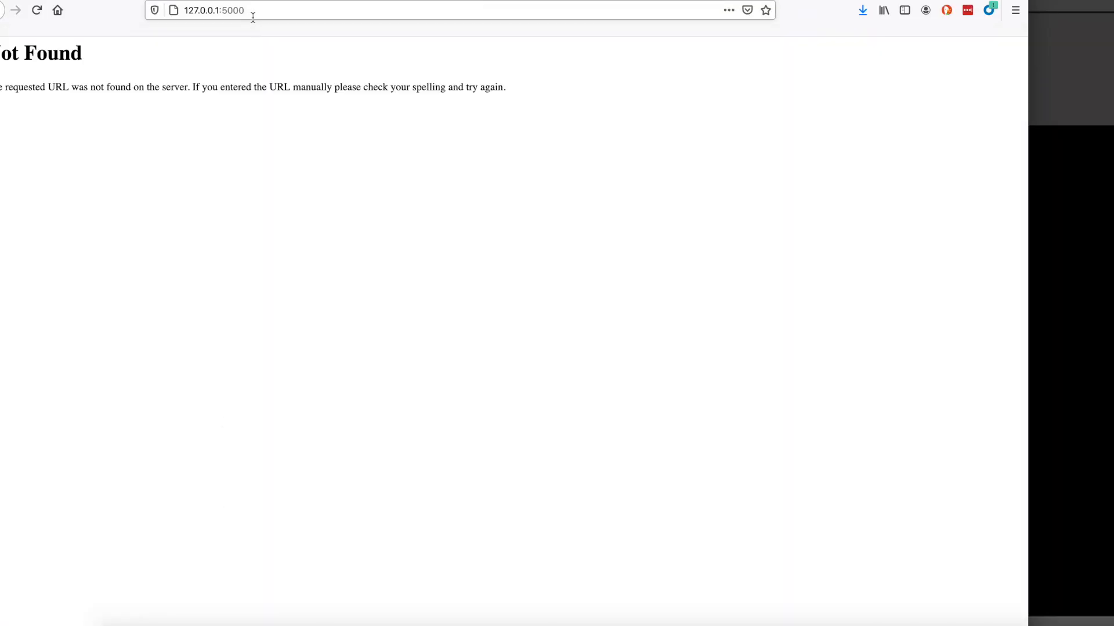
left_click(213, 11)
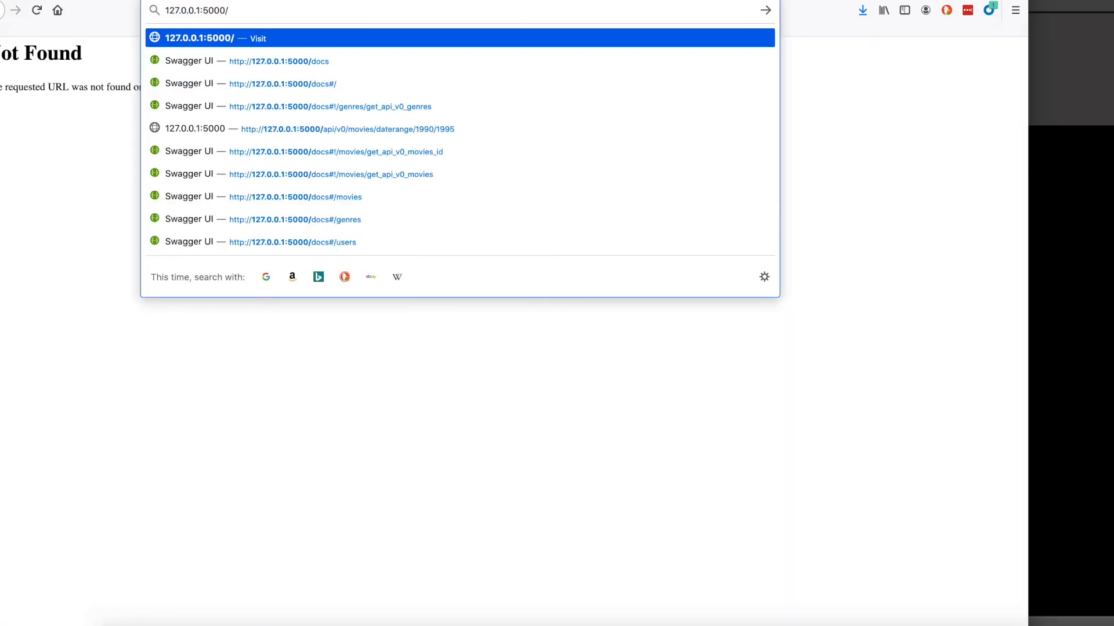
type("docs")
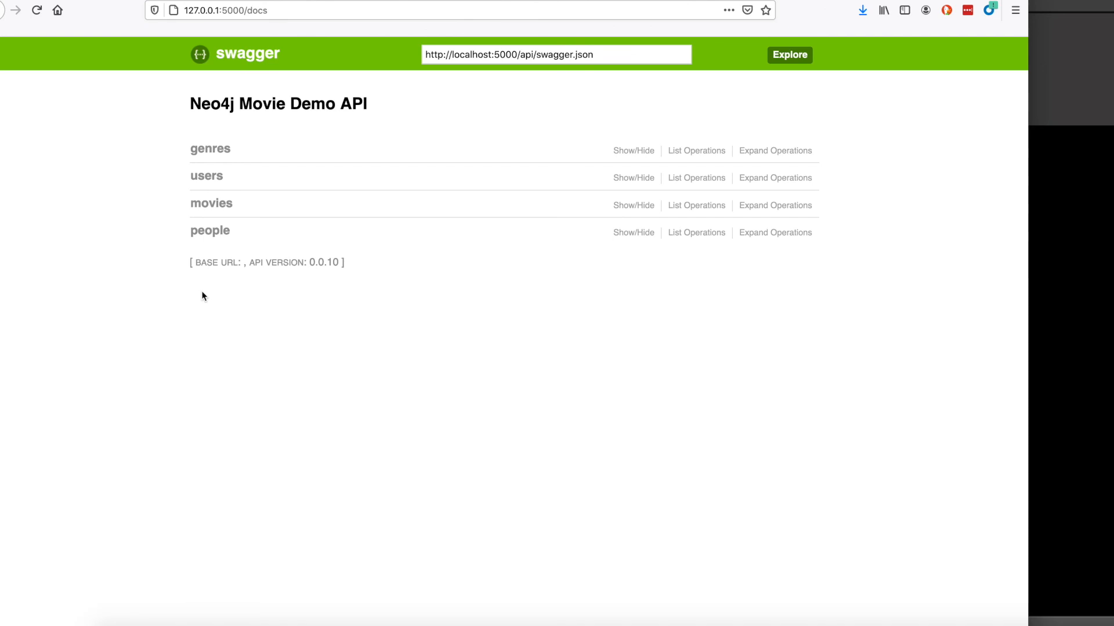
mouse_move(217, 202)
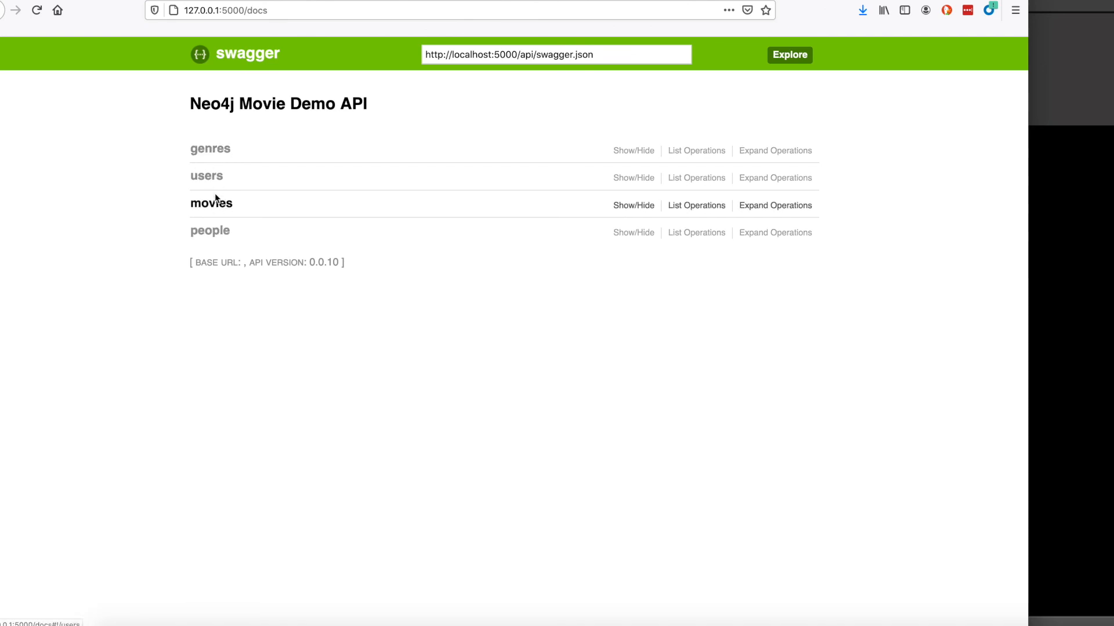
mouse_move(155, 204)
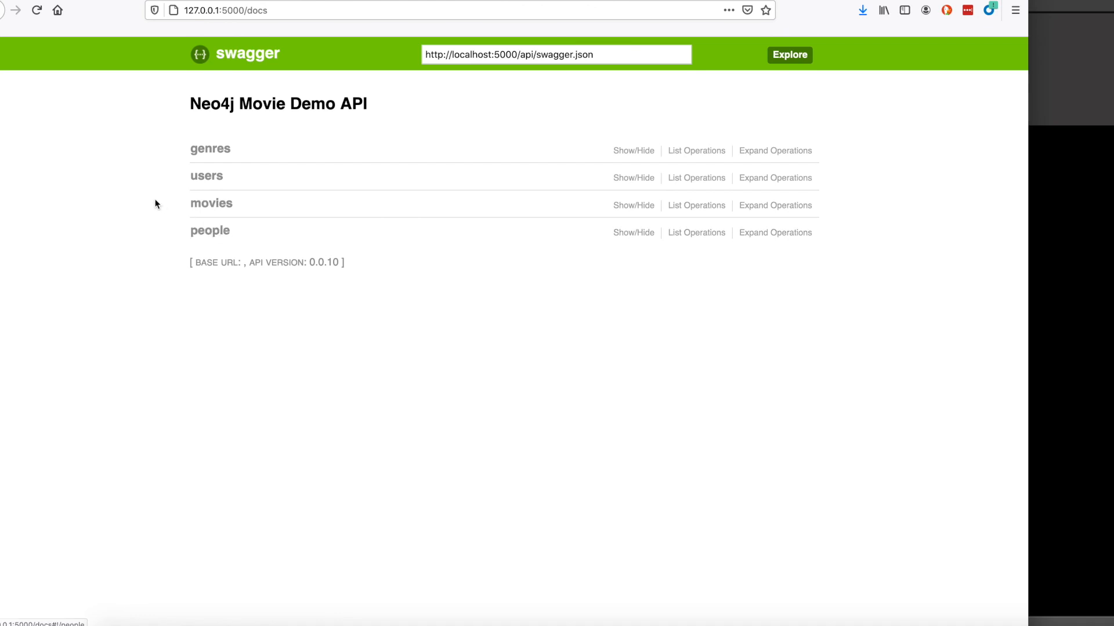